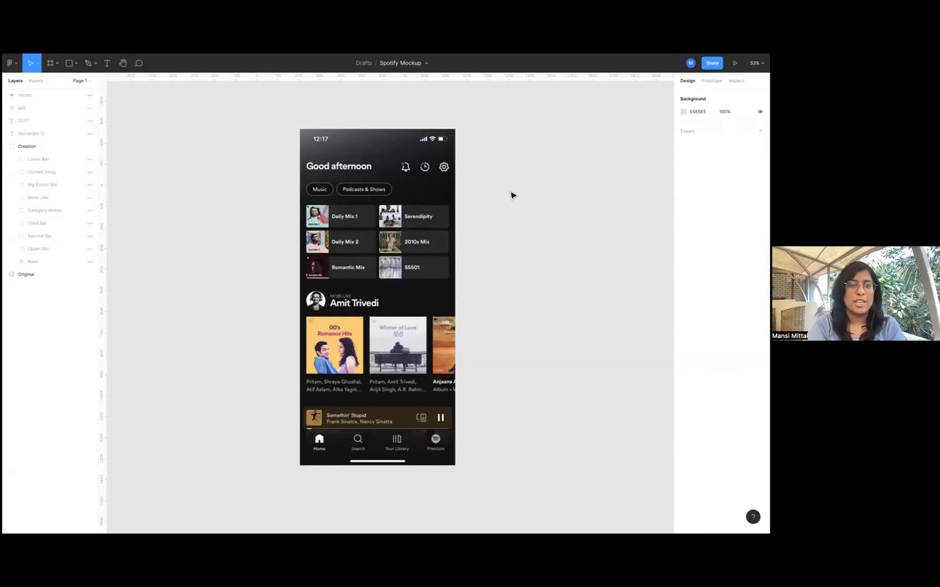
mouse_move(276, 196)
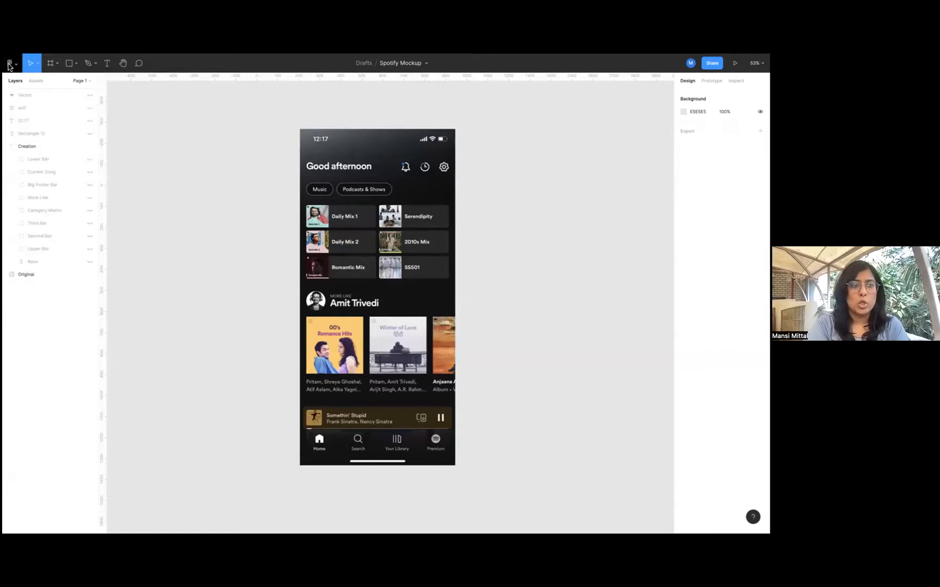
Bring up the main menu of the Spotify Mockup file to reach Plugins.
click(10, 63)
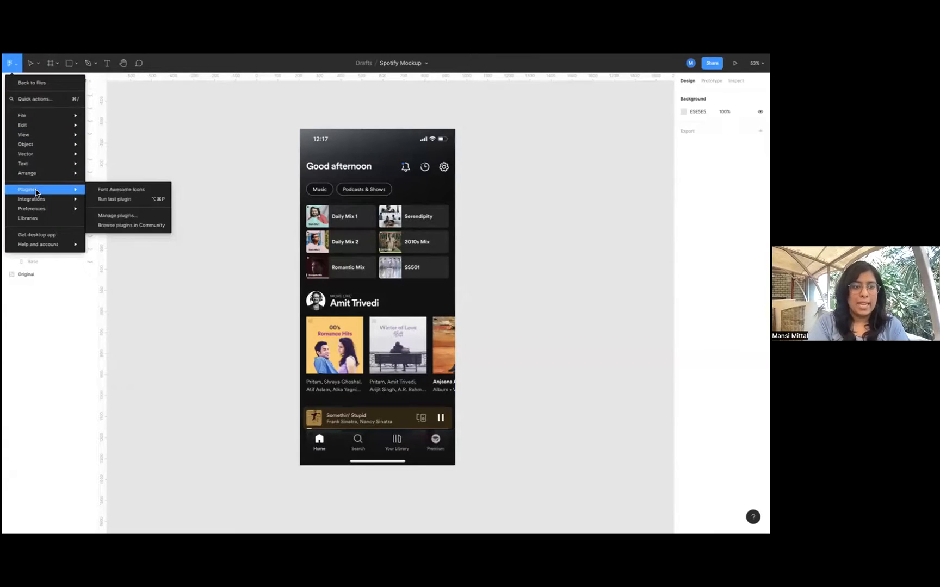
Search Figma Community for 'font awesome' and see Font Awesome Icons is installed.
click(130, 225)
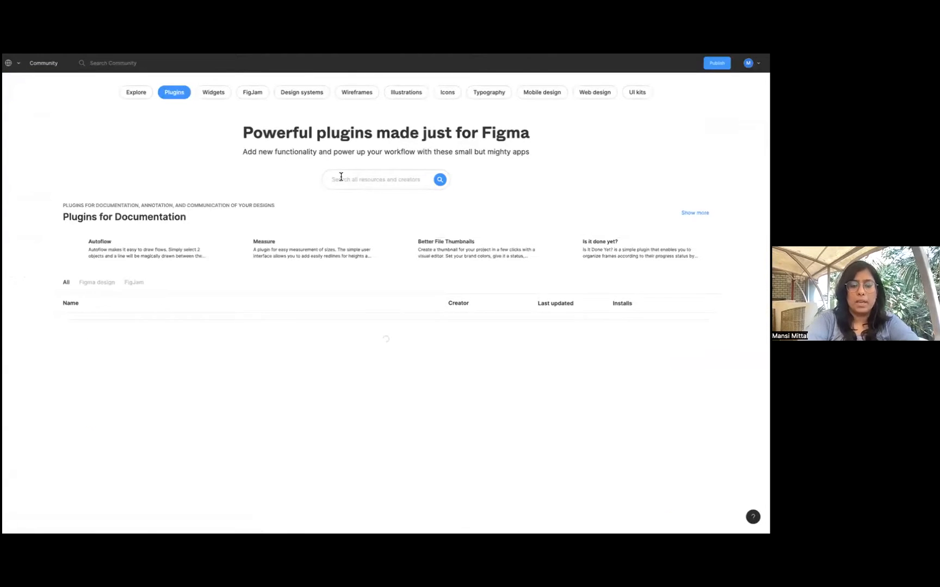
text(font awesome)
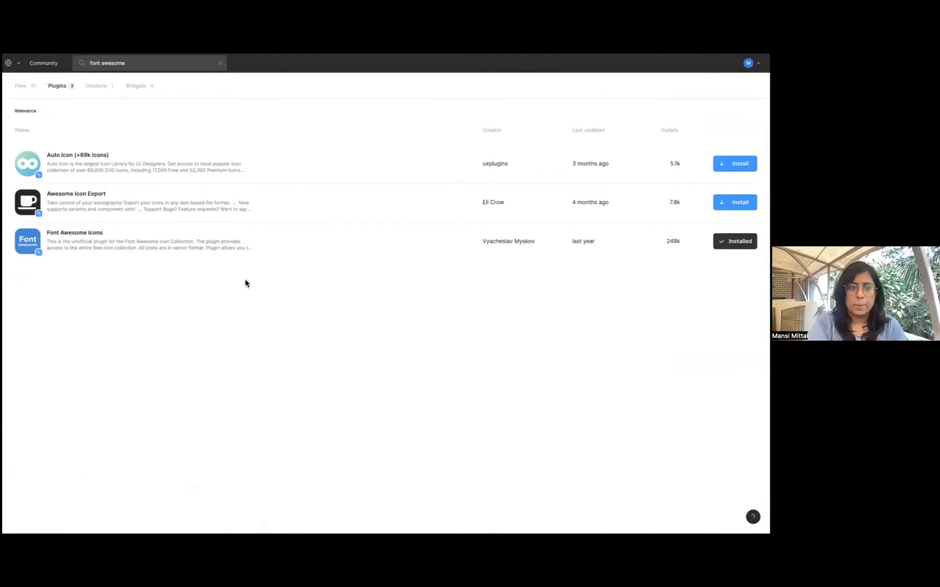
mouse_move(599, 255)
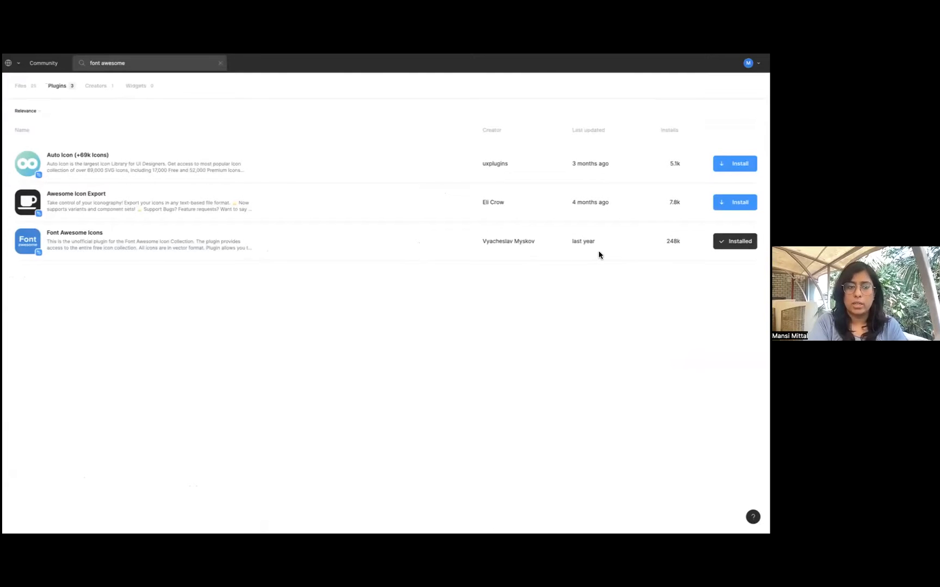
mouse_move(361, 273)
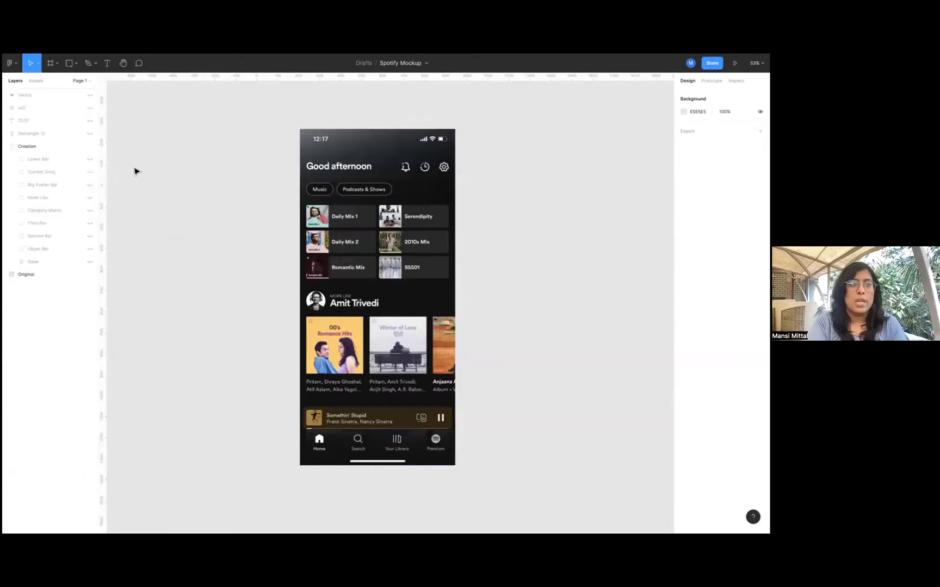
Back in the file, select then deselect the Original screenshot and show the shape tools list.
click(26, 146)
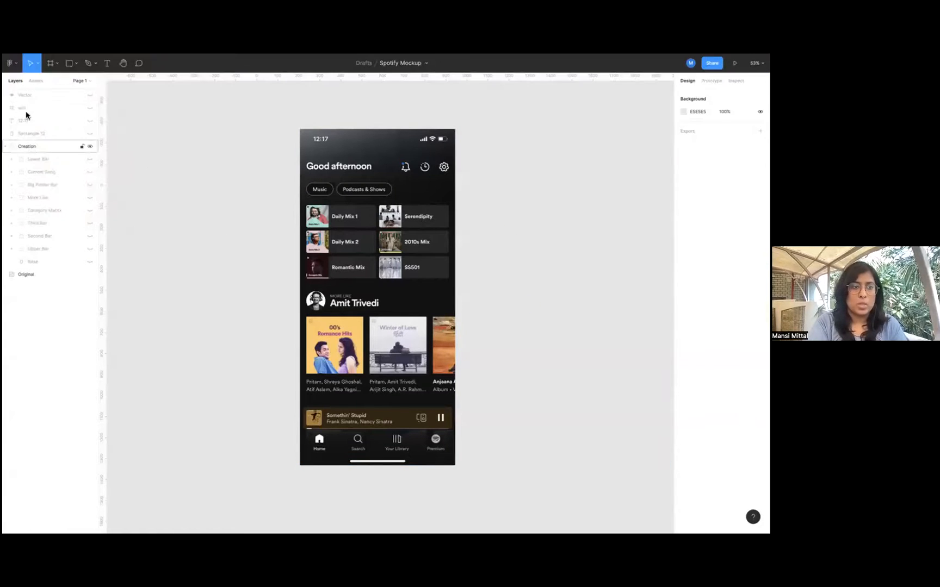
click(9, 63)
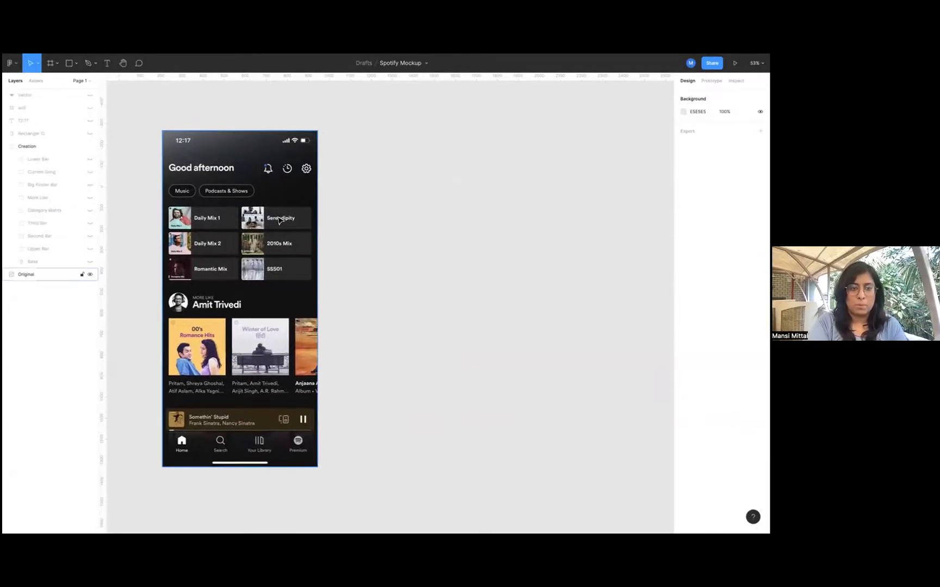
mouse_move(259, 182)
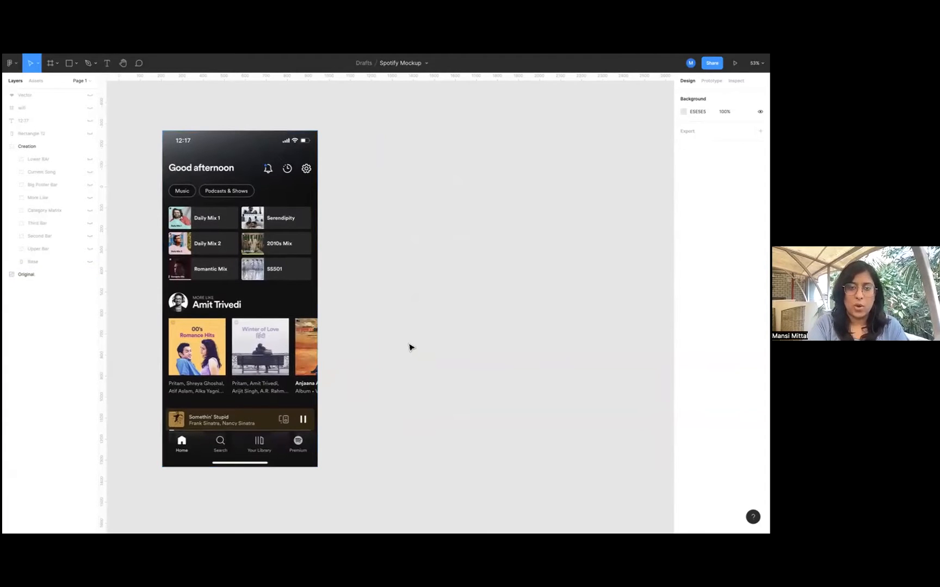
click(26, 274)
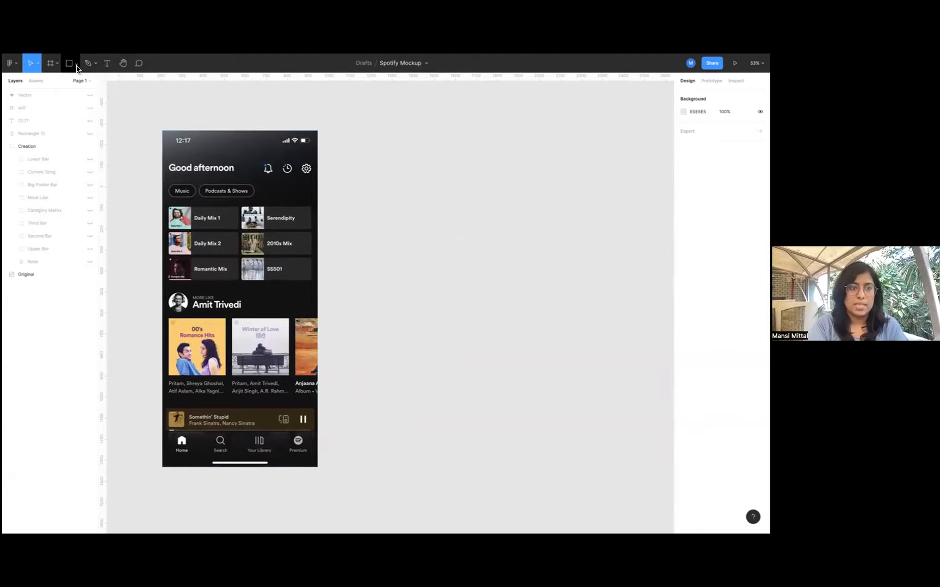
mouse_move(70, 63)
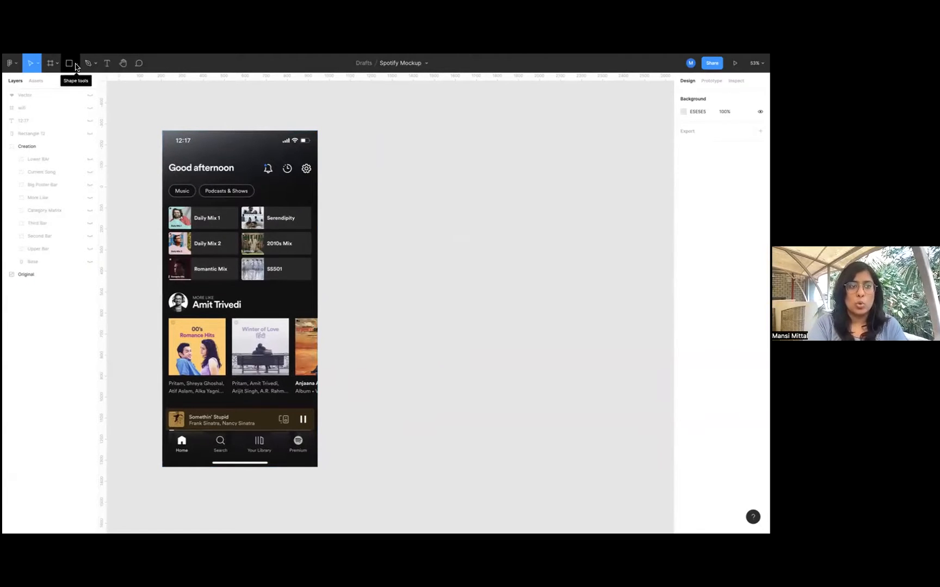
click(70, 63)
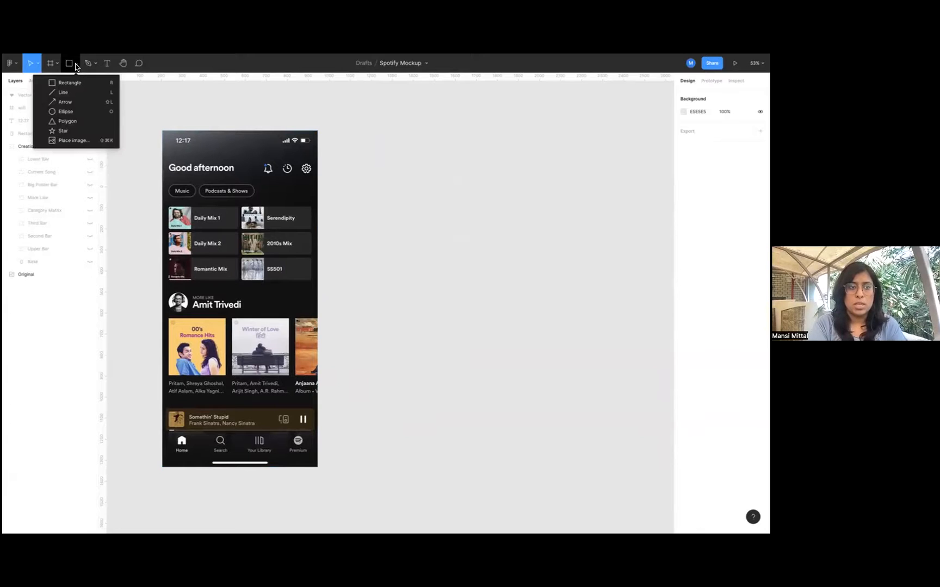
Draw a rectangle right of the screenshot and resize it to phone-screen size.
click(69, 63)
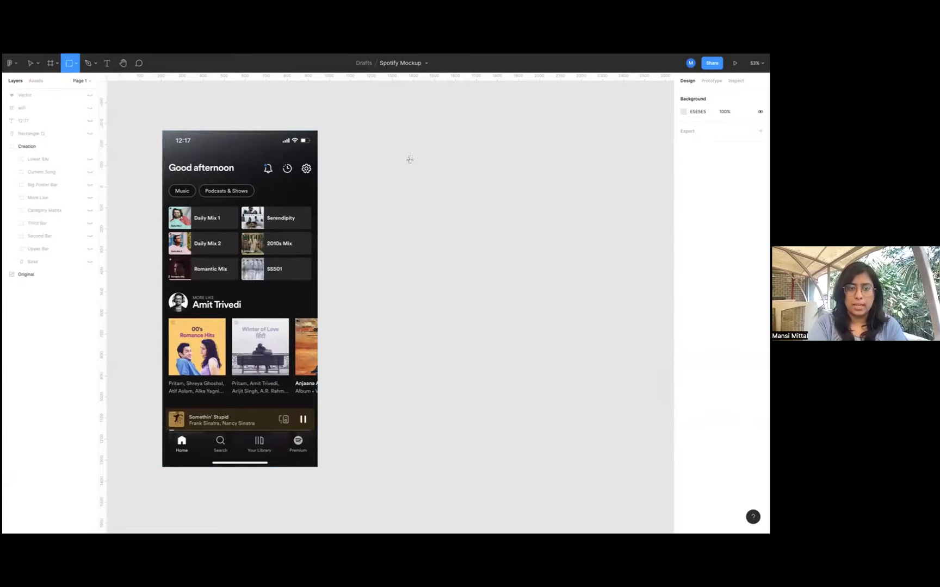
drag(385, 145, 509, 410)
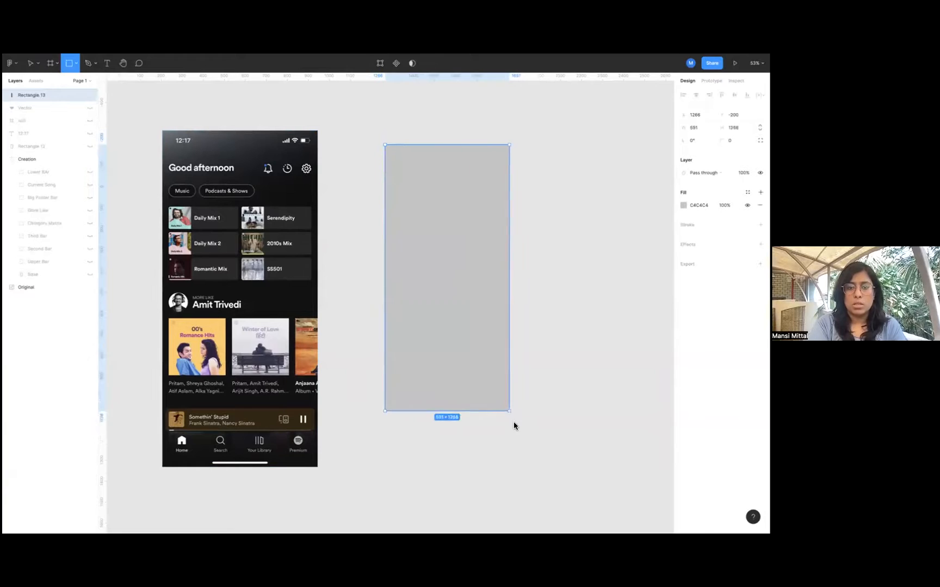
drag(509, 410, 519, 456)
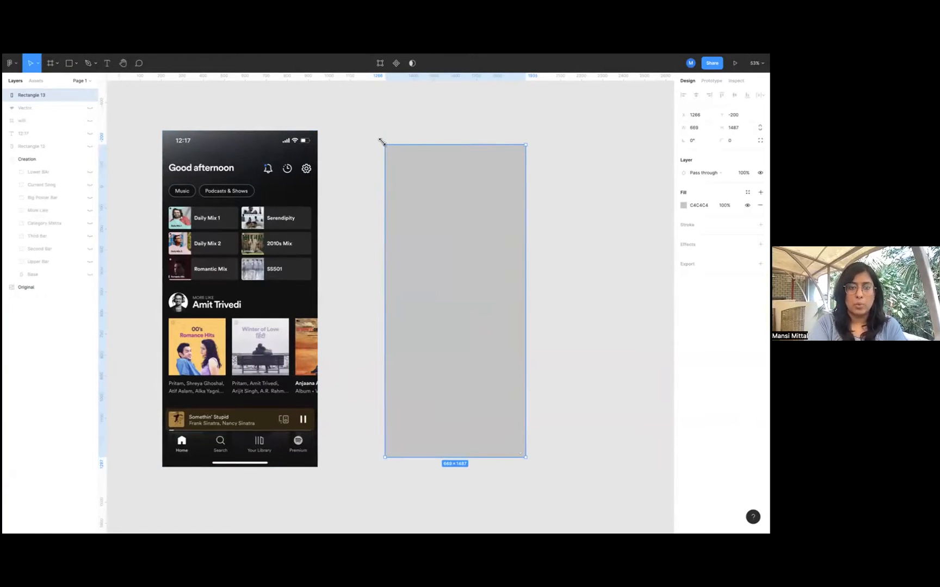
drag(381, 146, 375, 132)
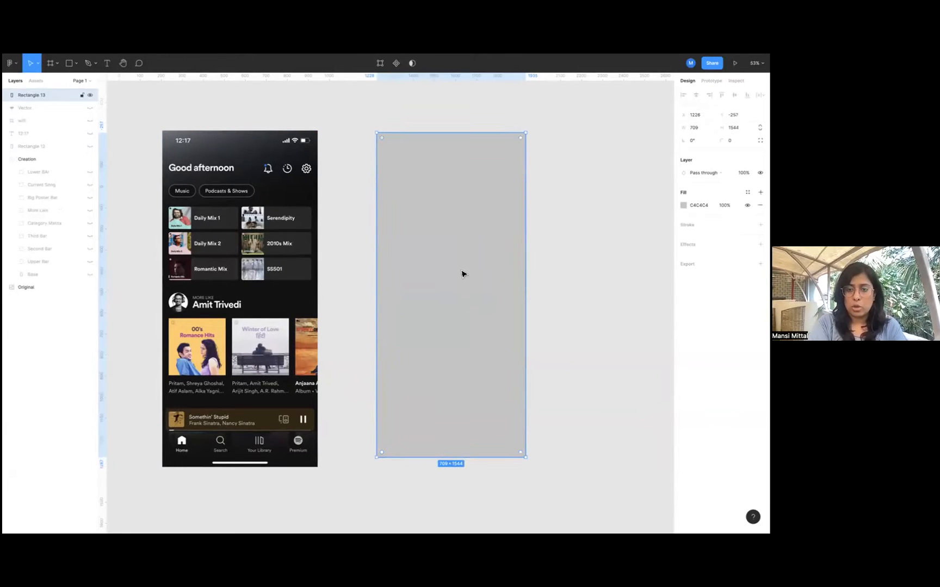
Fill the rectangle black from Document colors and select the screenshot to compare.
click(683, 204)
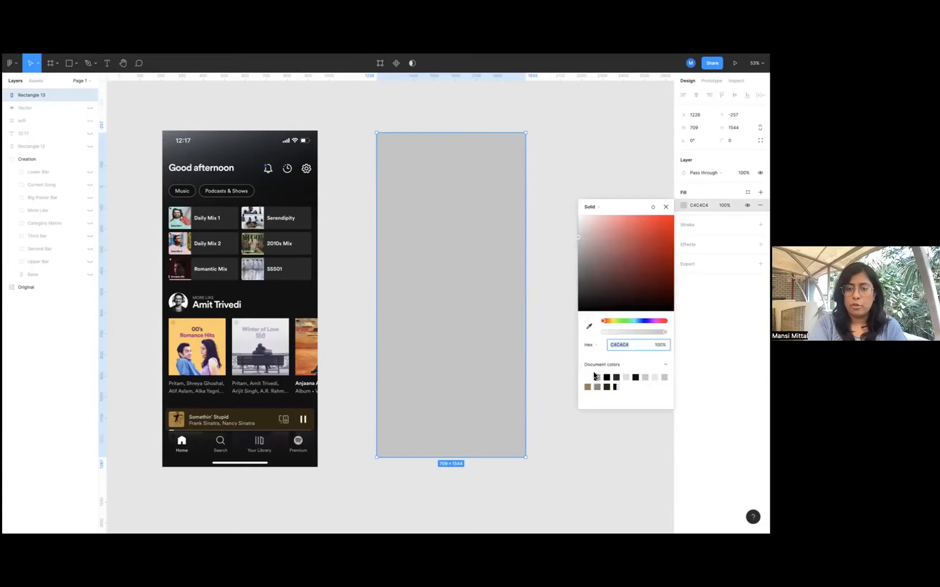
click(615, 378)
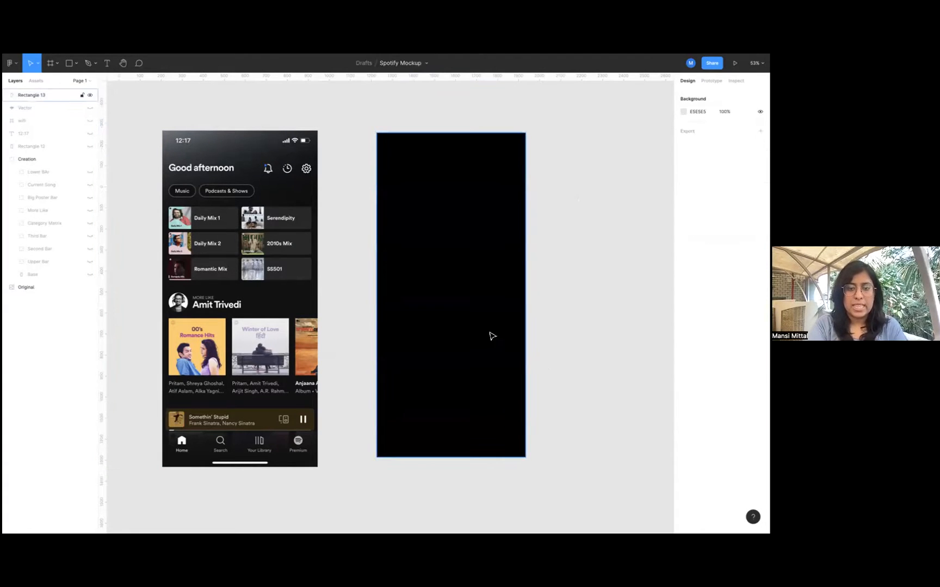
click(451, 297)
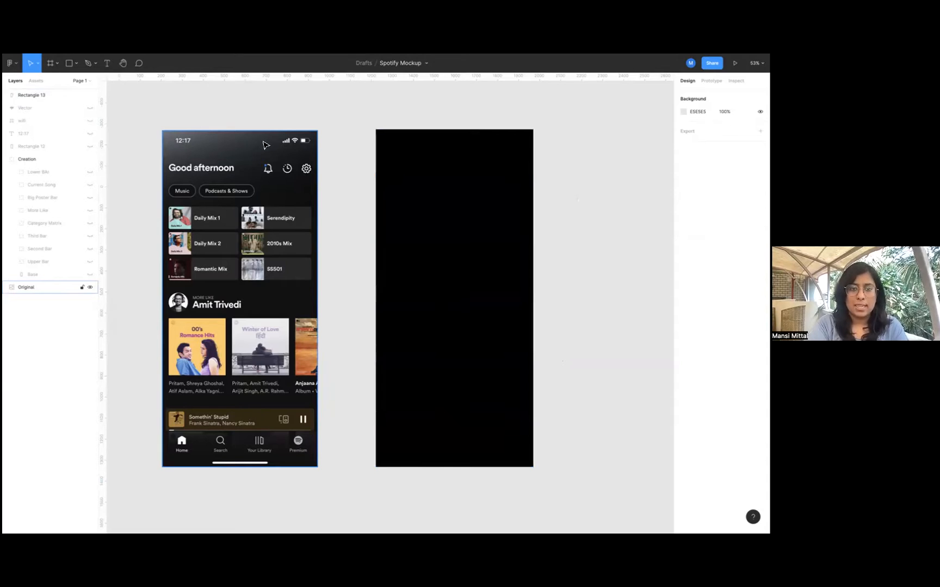
mouse_move(187, 148)
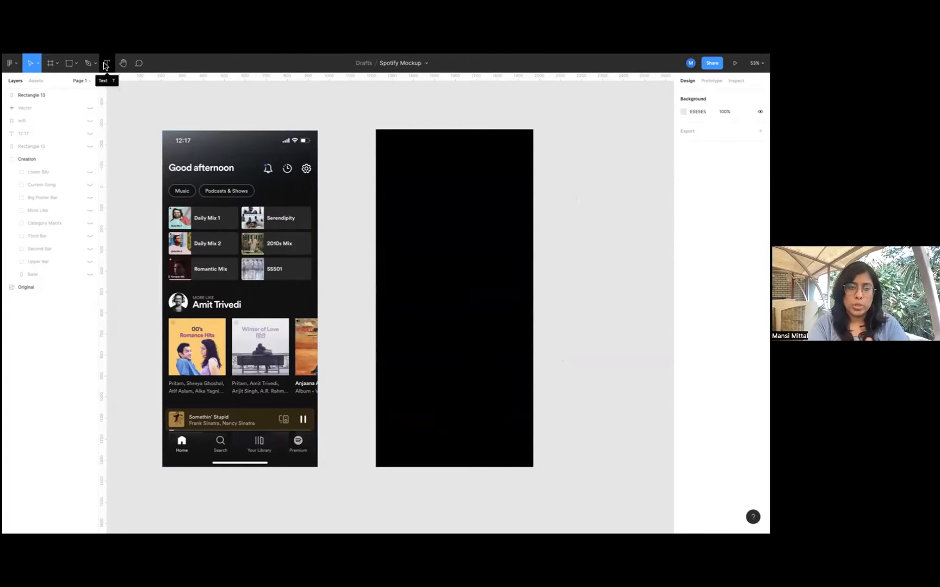
Add '12:17' text in FFFFFF white and move it to the rectangle's top-left corner.
click(107, 63)
text(12:17)
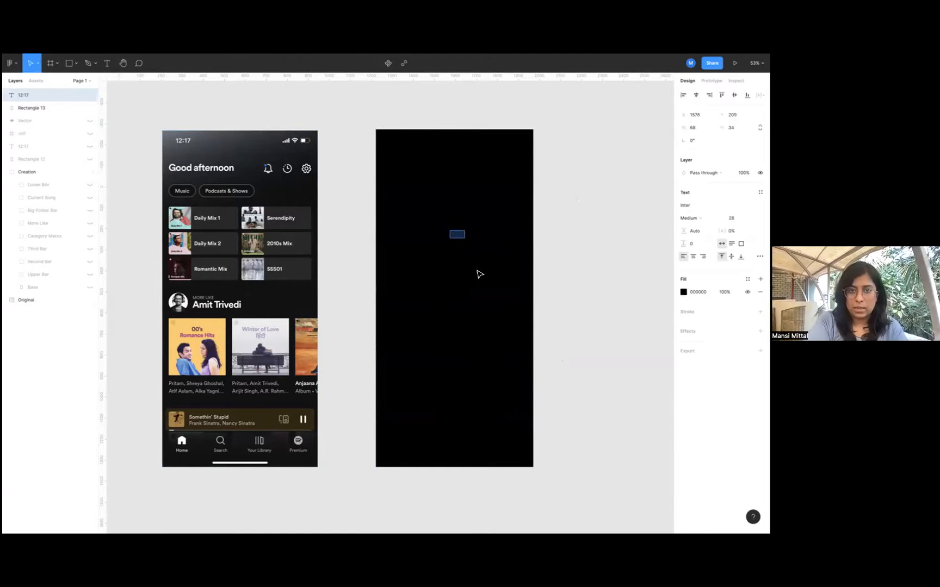
click(683, 292)
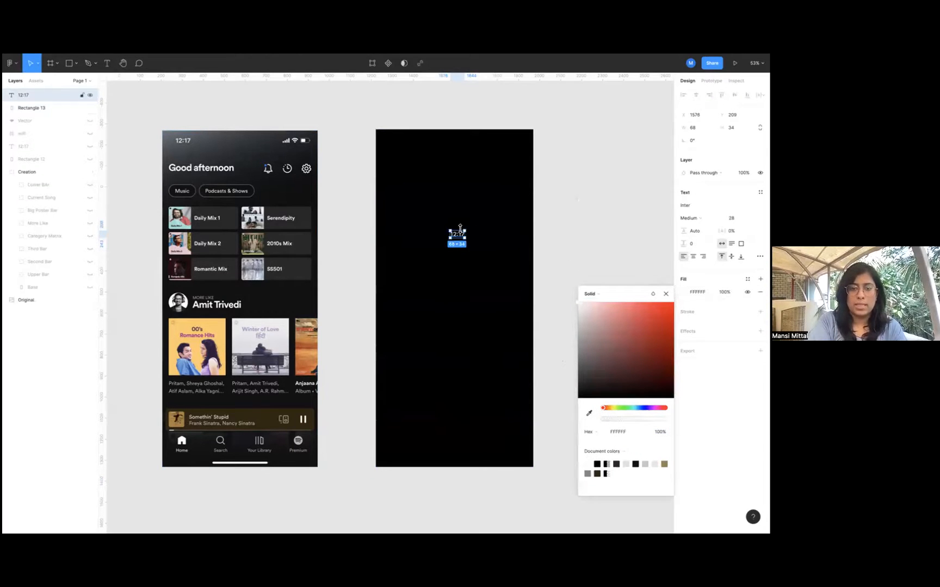
drag(457, 236, 389, 146)
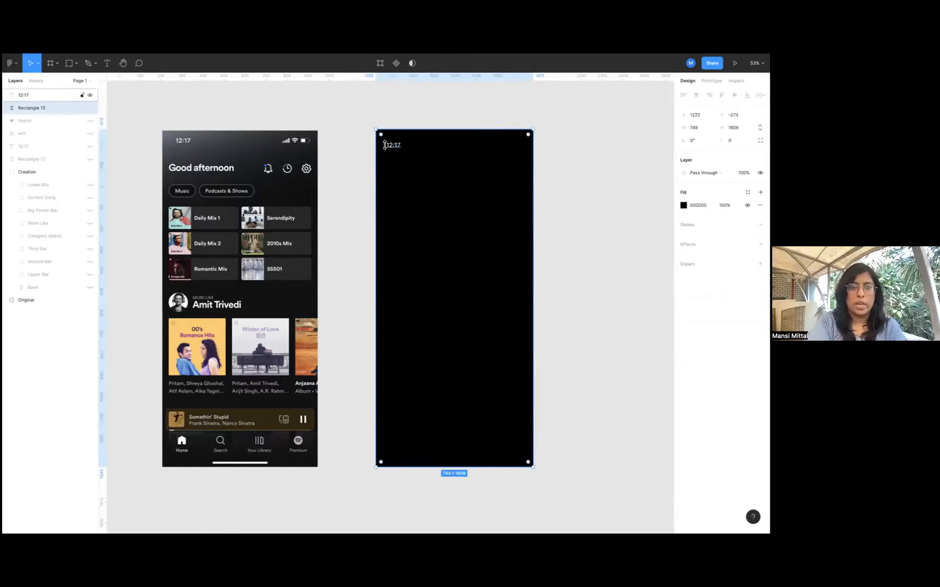
Insert an icon via Font Awesome Icons, set its fill to FFFFFF and place it on the mockup.
right_click(440, 223)
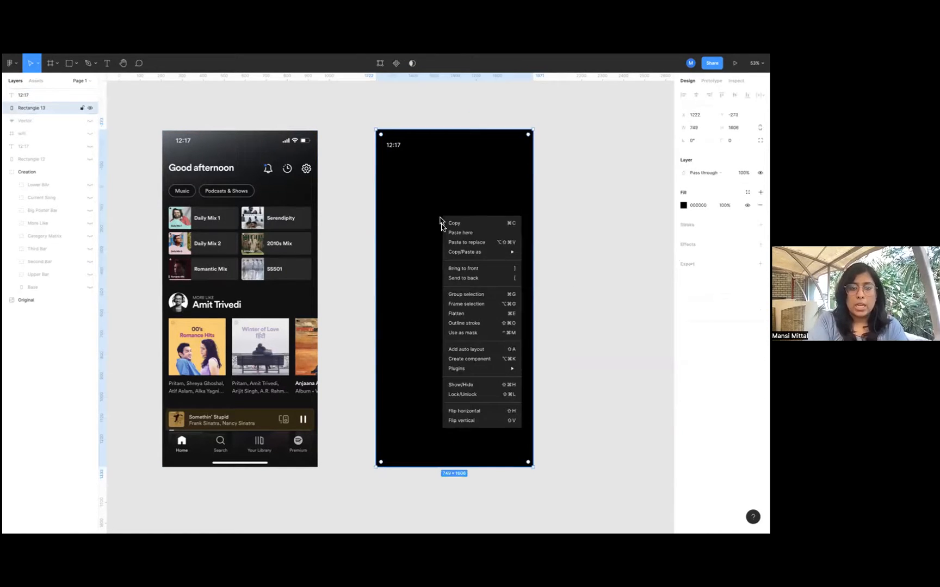
mouse_move(468, 323)
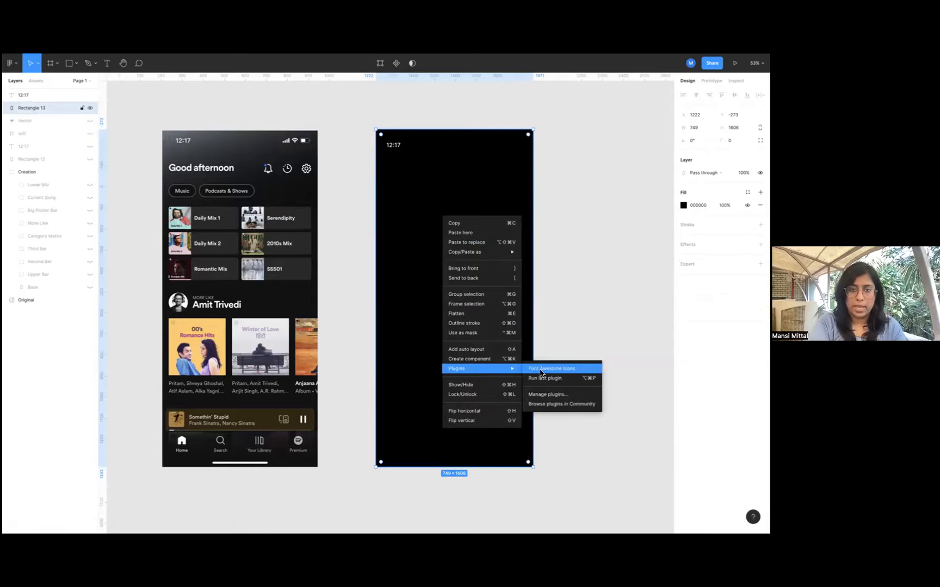
click(551, 367)
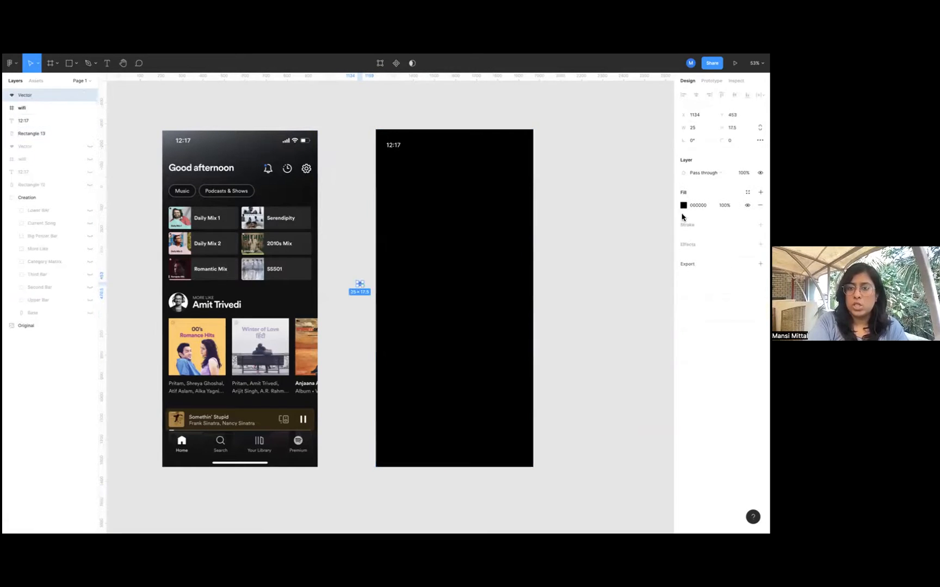
click(683, 205)
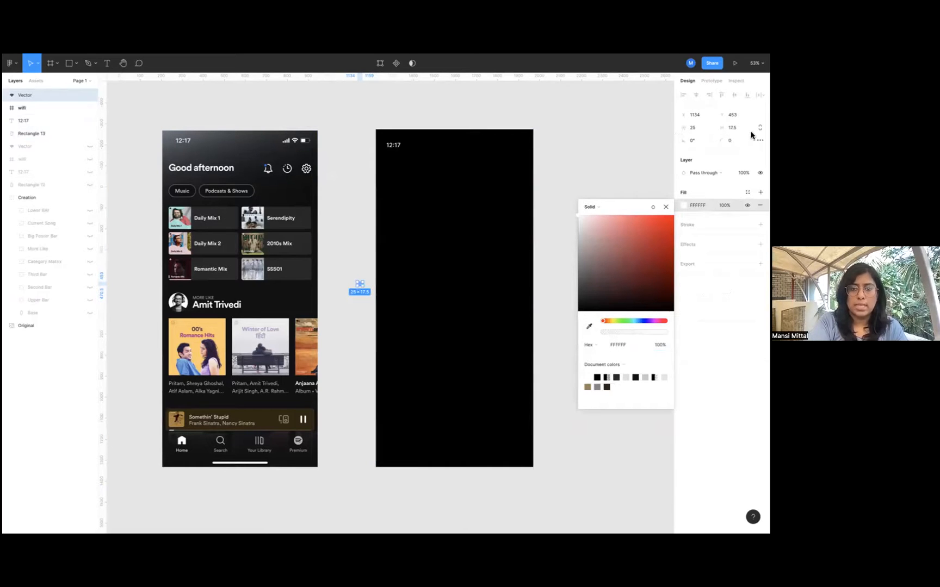
mouse_move(759, 127)
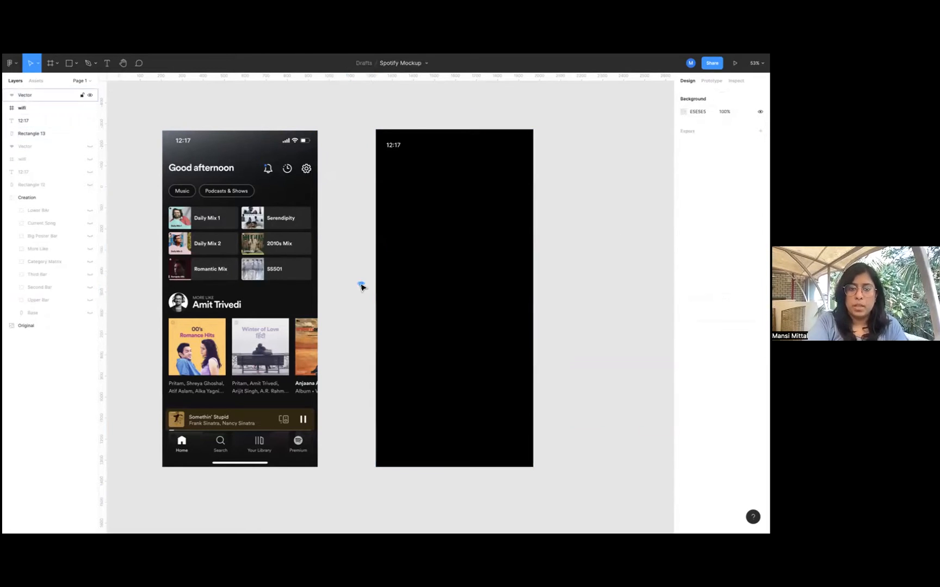
drag(388, 149, 504, 149)
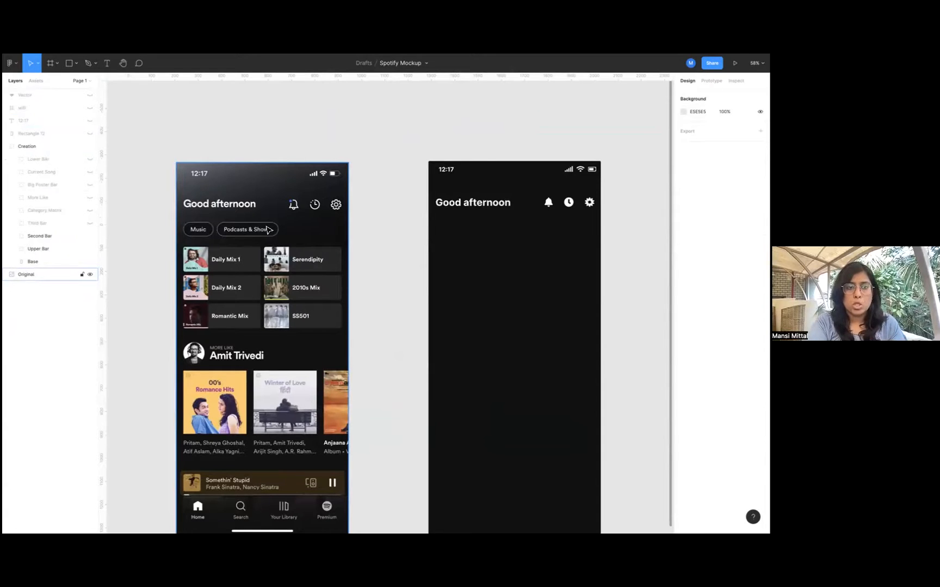
mouse_move(191, 177)
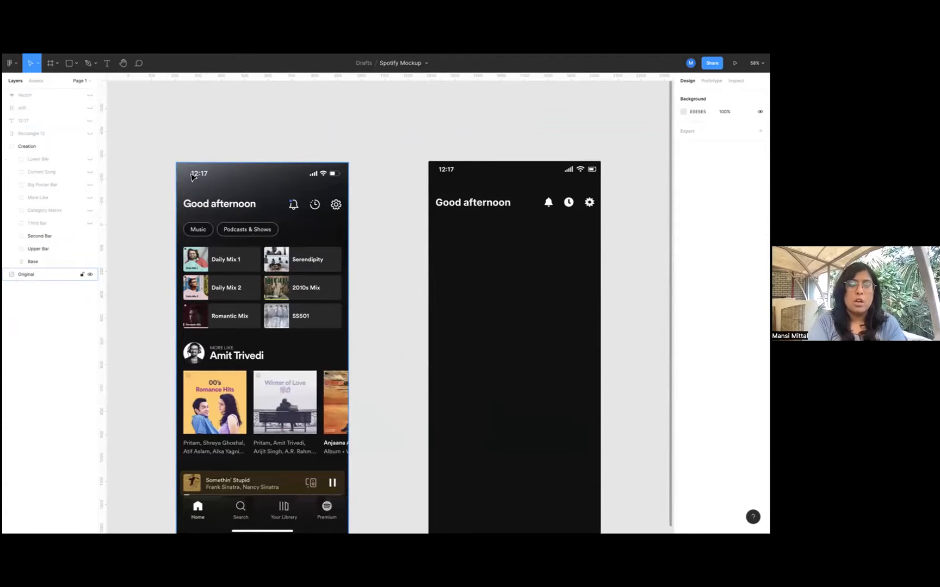
Draw a small rectangle below the greeting and fill it 000000 black.
click(69, 63)
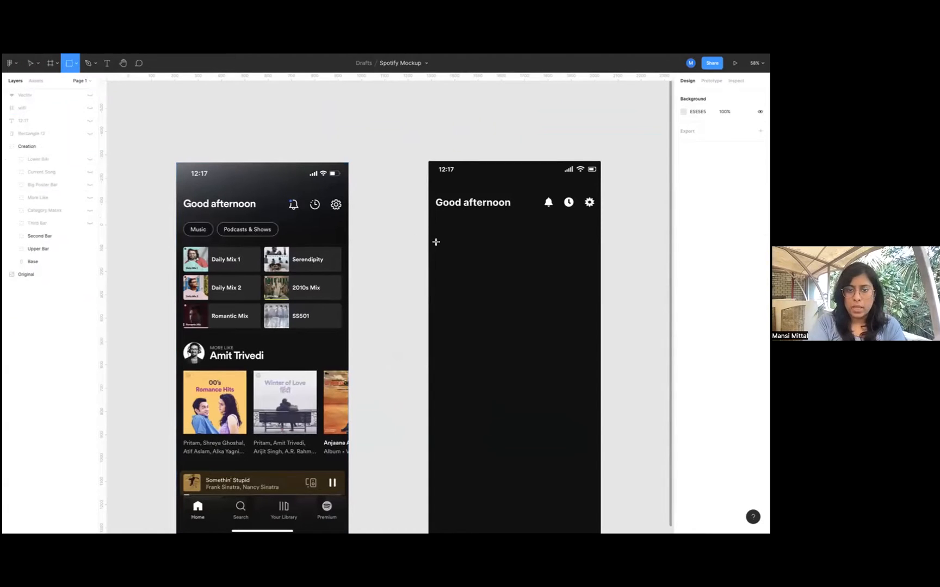
drag(437, 245, 478, 257)
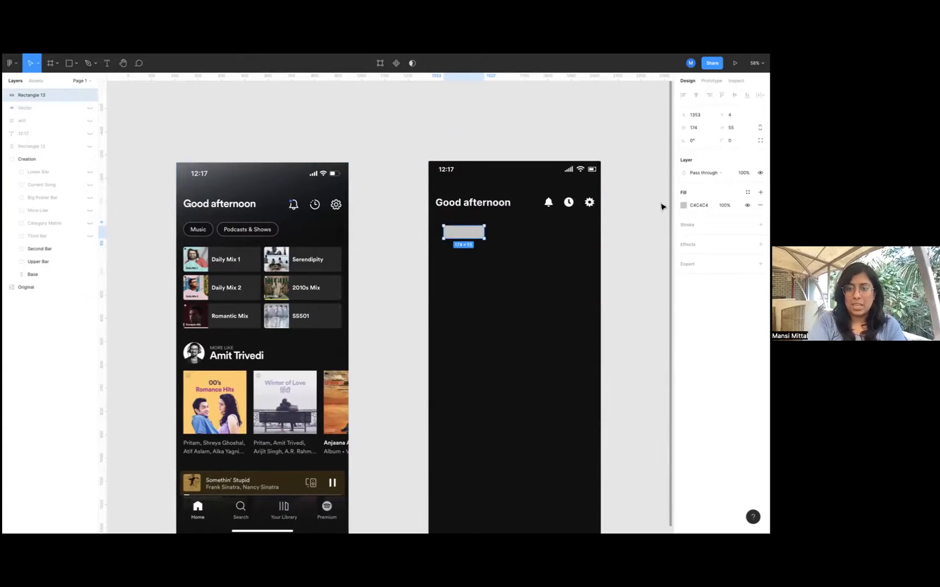
click(684, 205)
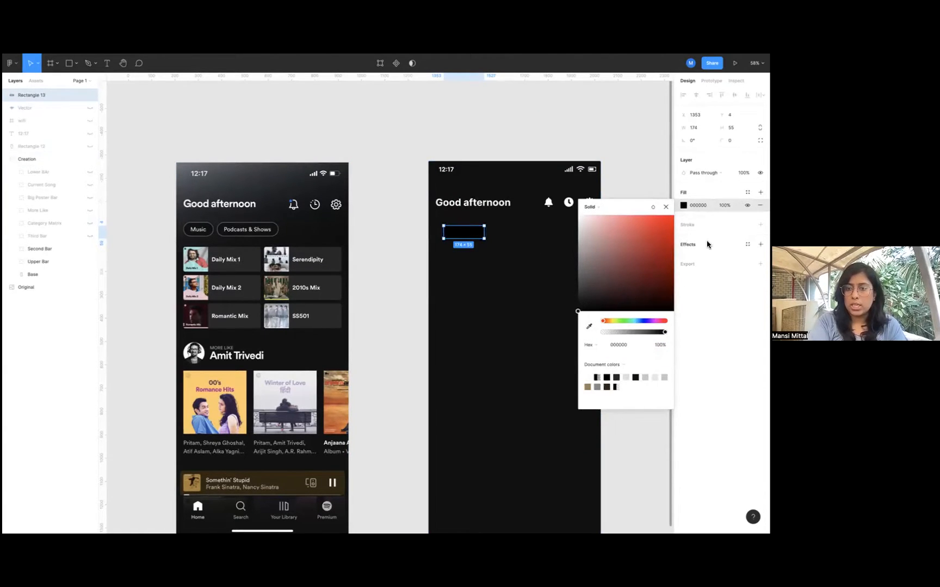
click(665, 207)
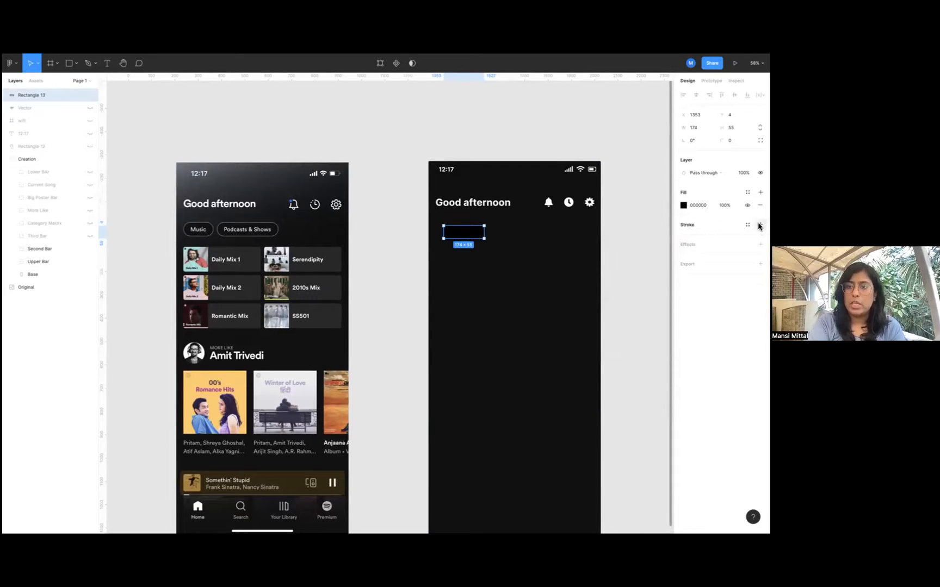
Give the rectangle a white stroke and corner radius 48, making it a pill.
click(760, 225)
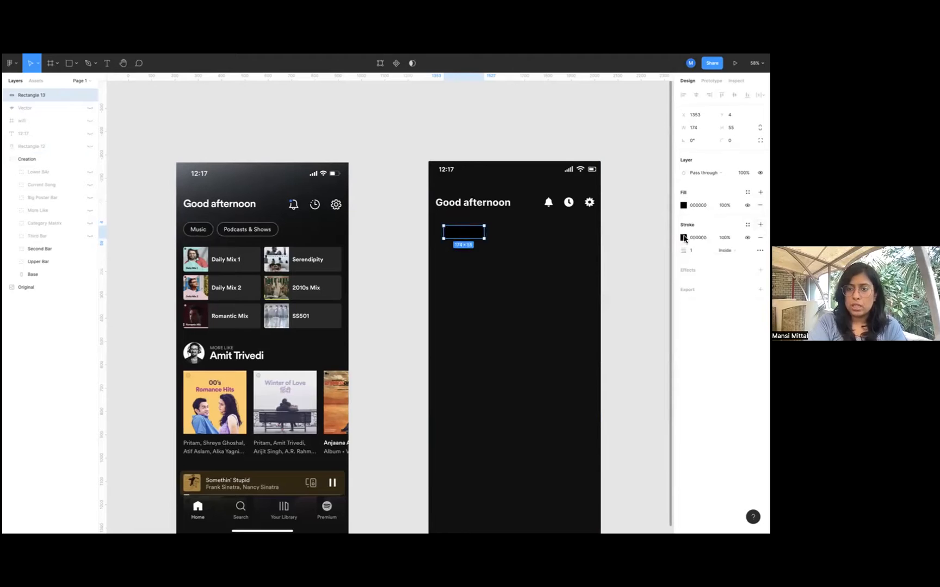
click(683, 237)
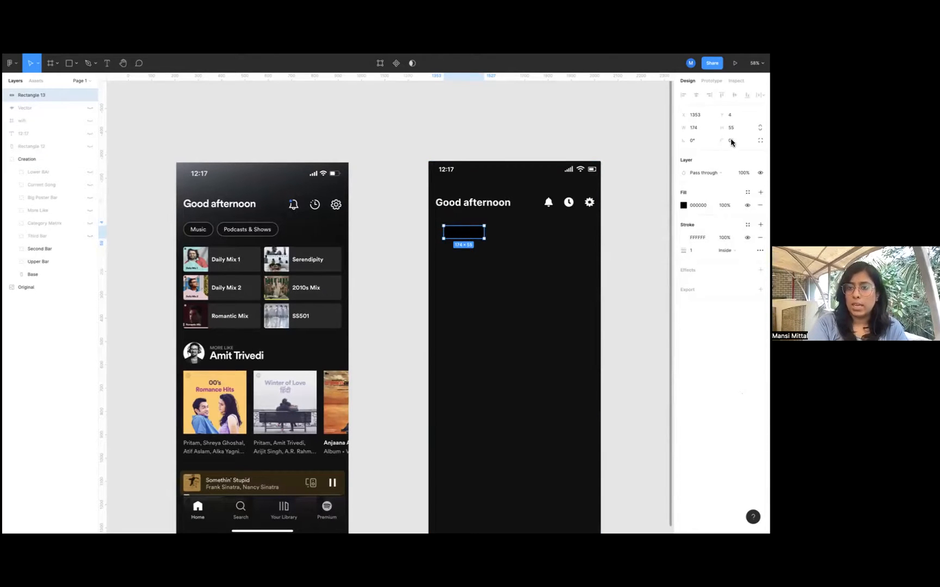
mouse_move(730, 140)
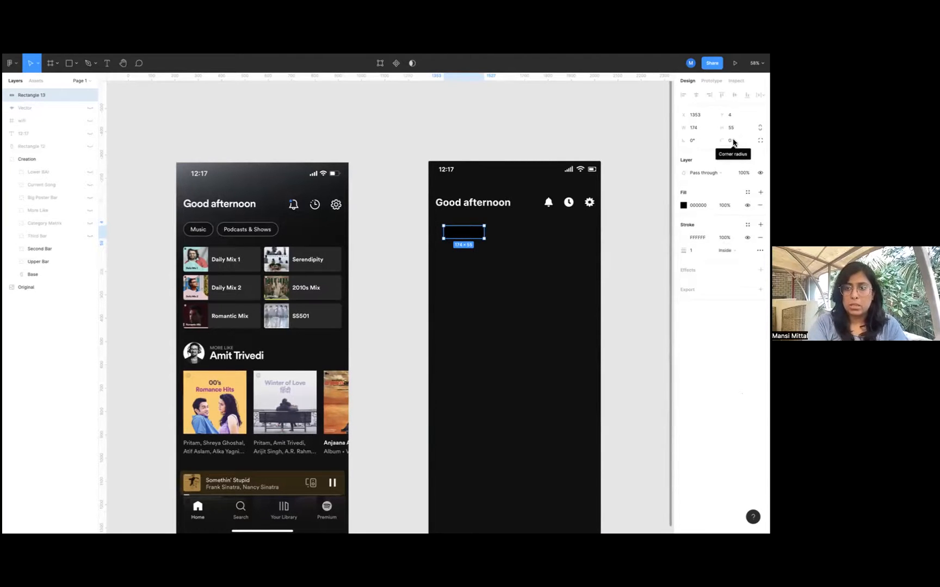
click(732, 141)
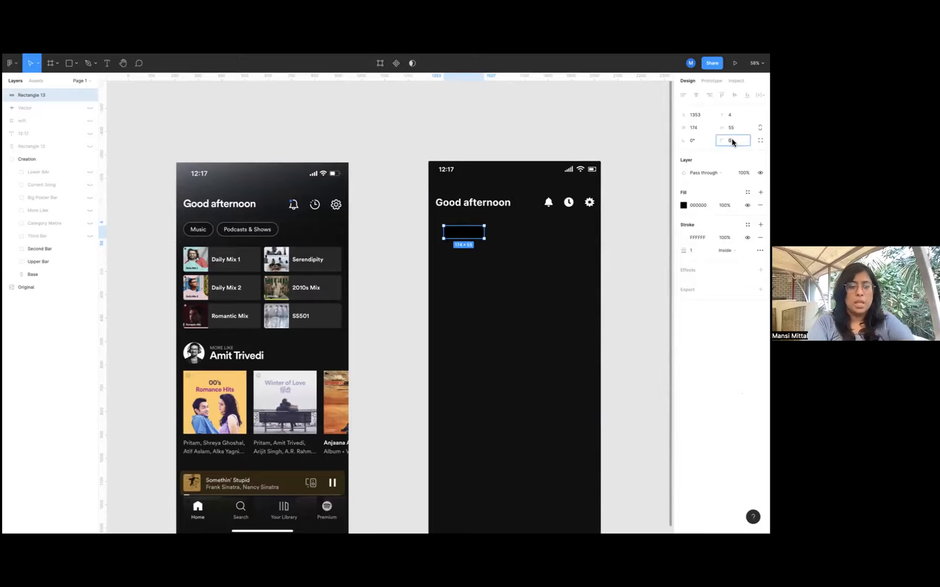
text(48)
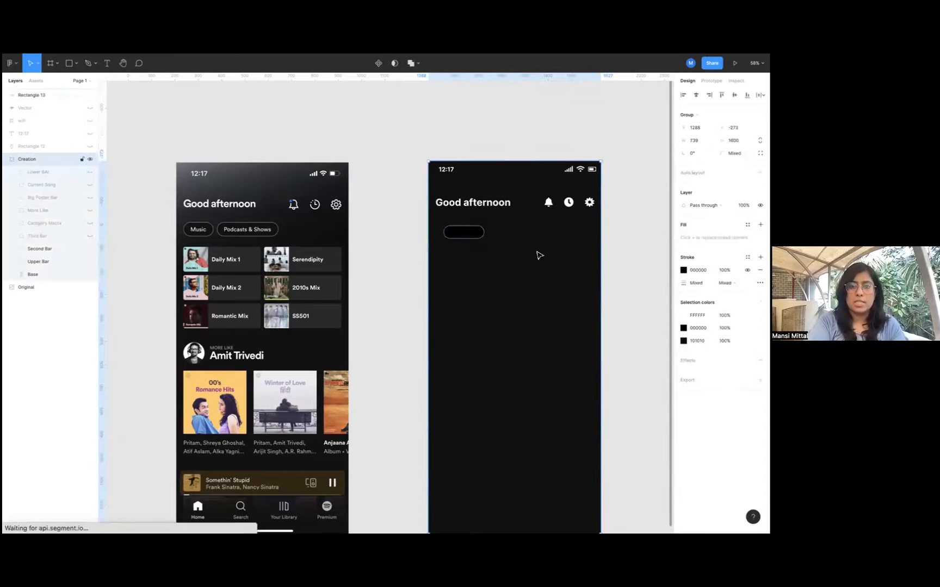
click(462, 233)
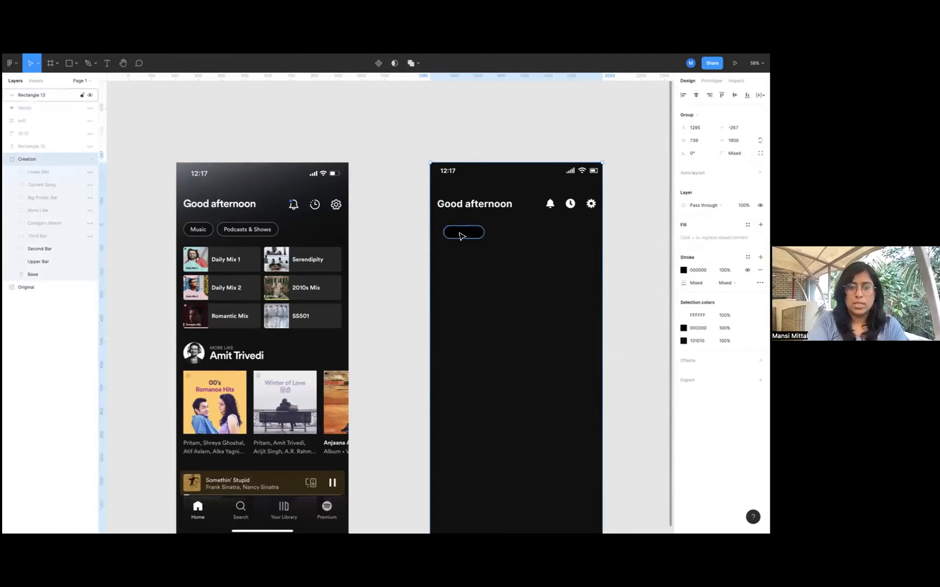
click(37, 236)
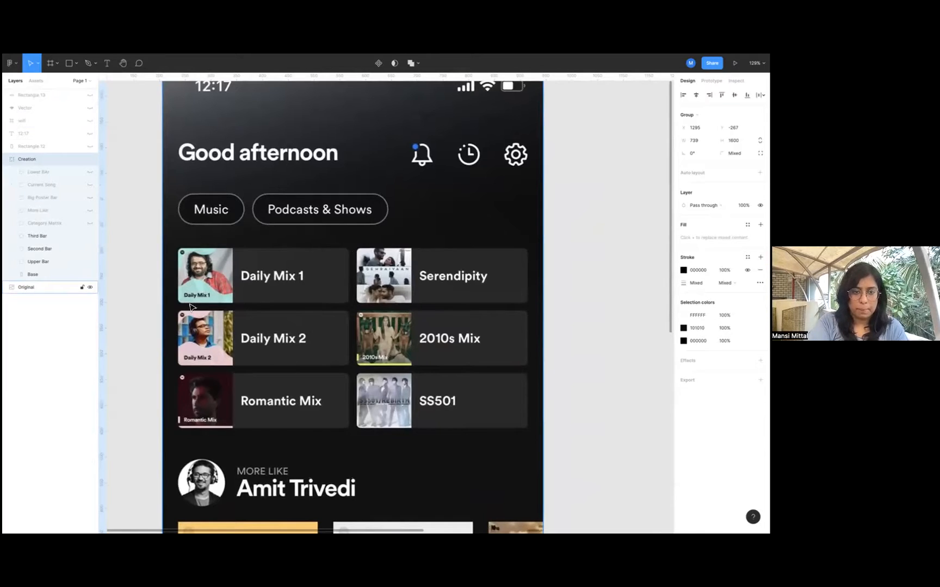
mouse_move(318, 290)
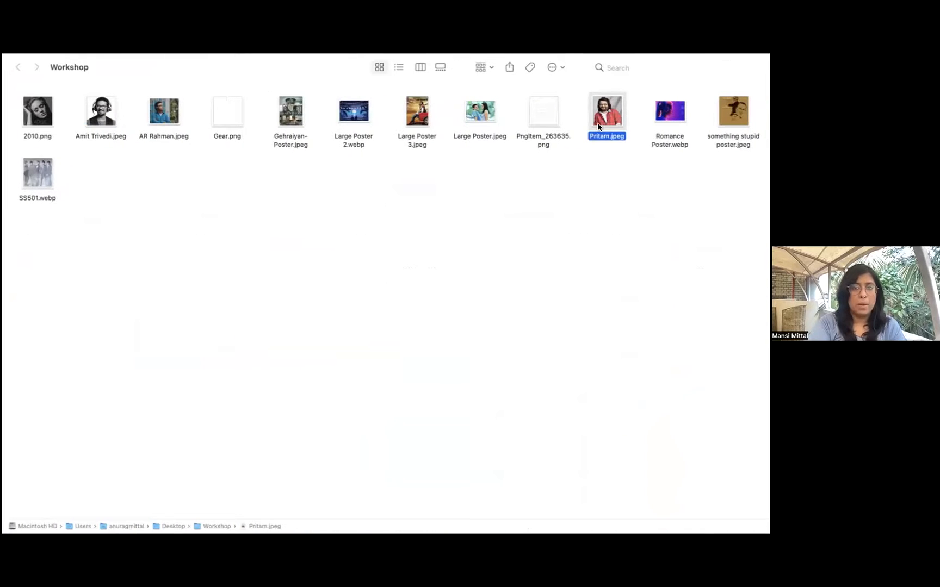
Drag Pritam.jpeg from Finder onto the Figma canvas.
drag(607, 111, 12, 257)
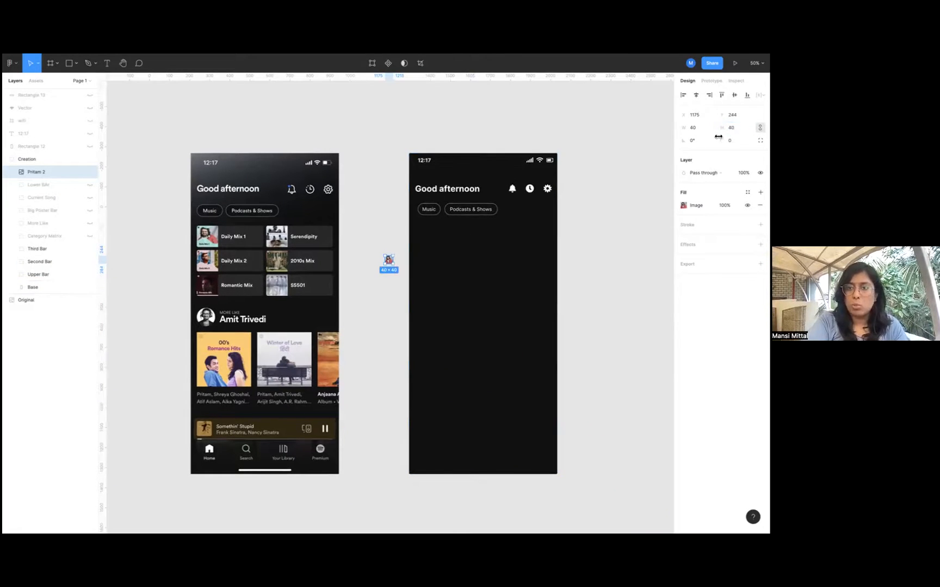
Resize the Pritam photo to 80 by 80 with corner radius 5 below the pills.
click(732, 127)
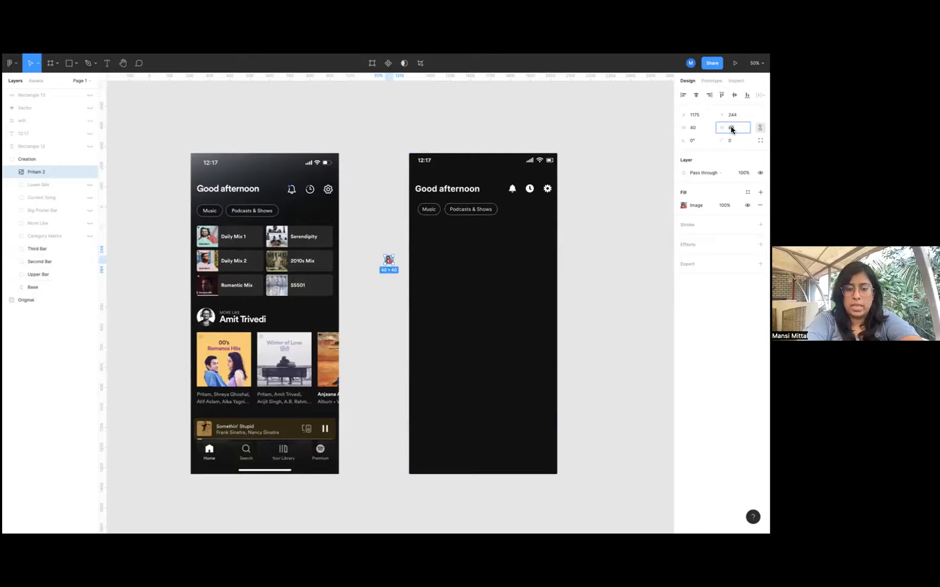
drag(388, 261, 431, 255)
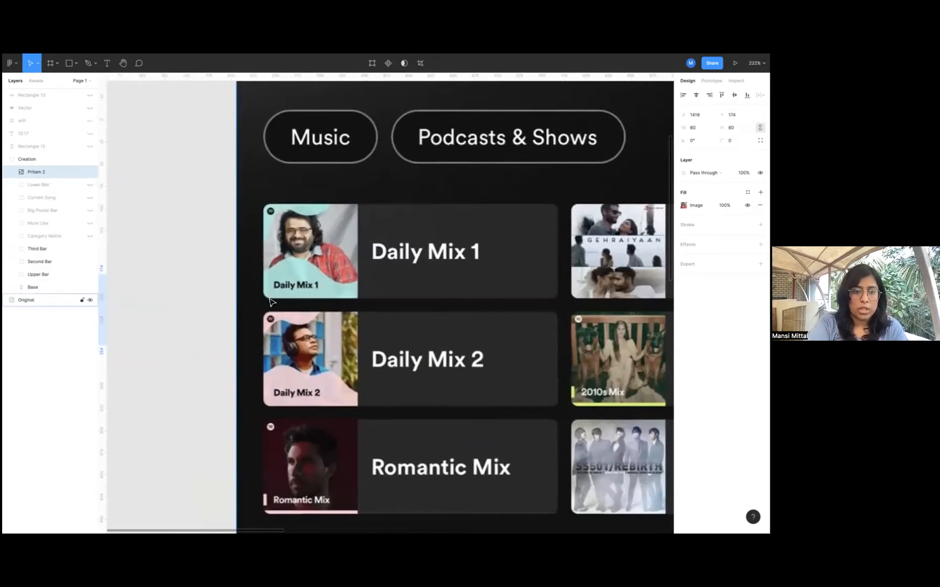
mouse_move(279, 305)
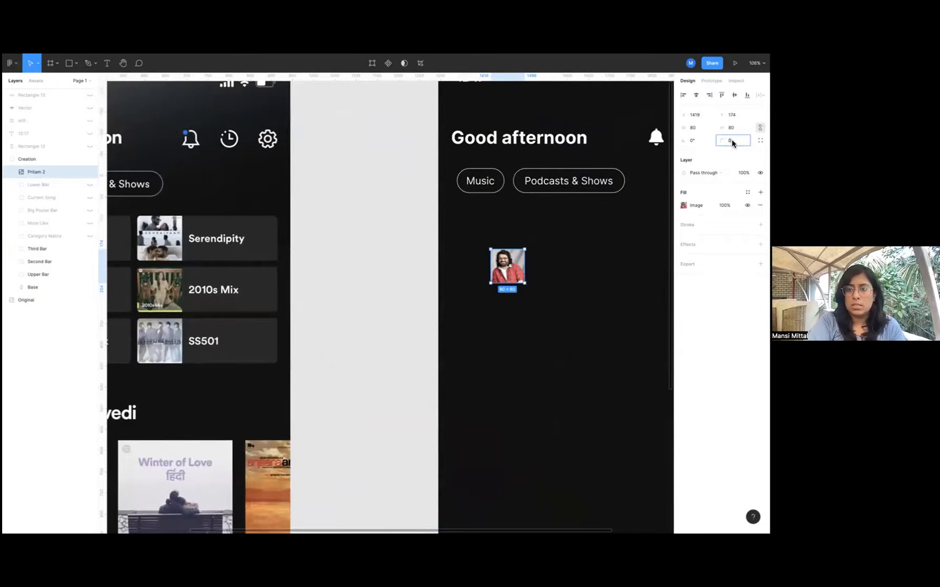
text(5)
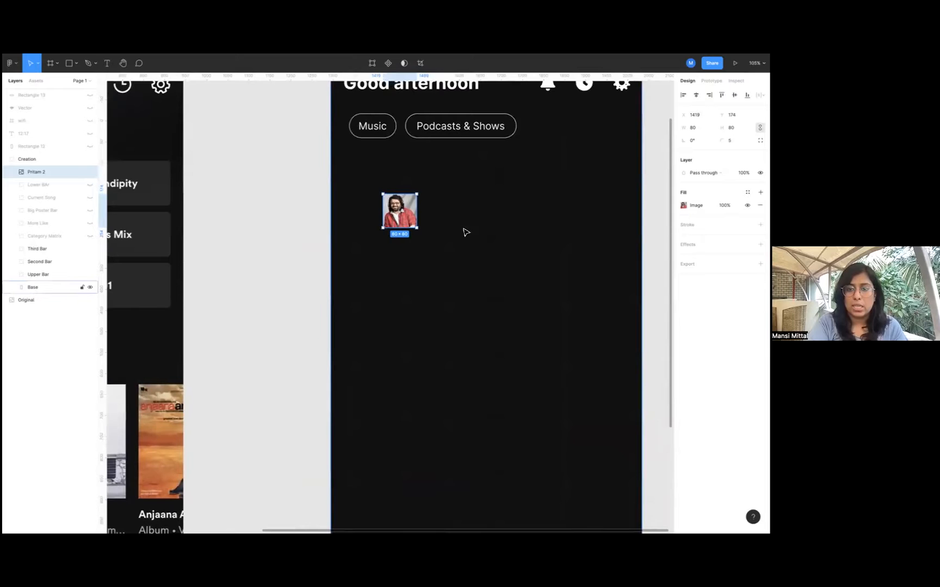
click(732, 140)
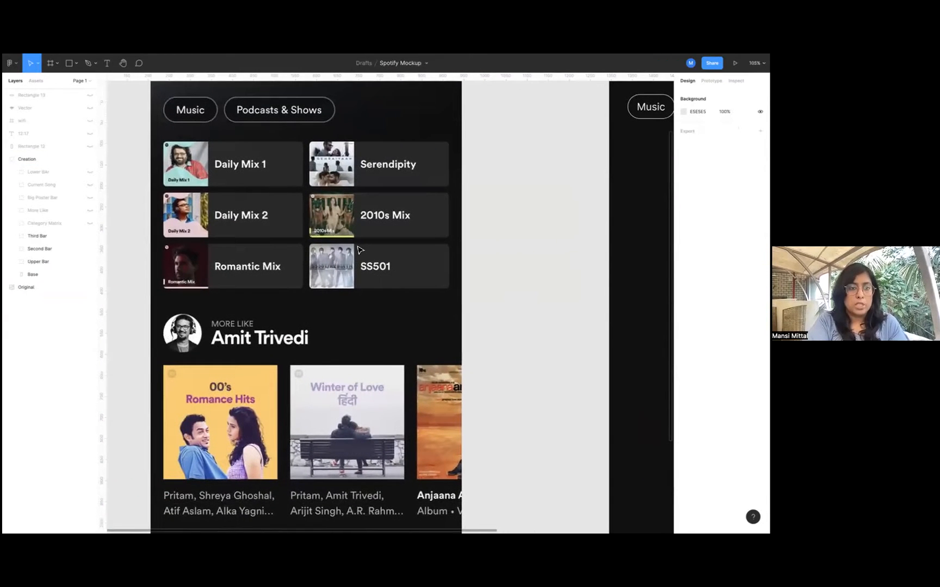
click(26, 288)
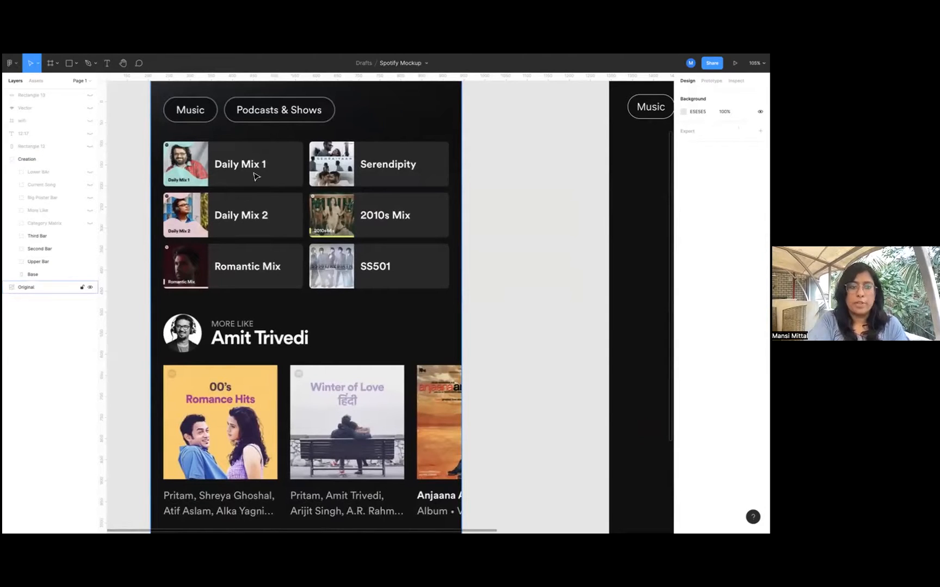
click(44, 223)
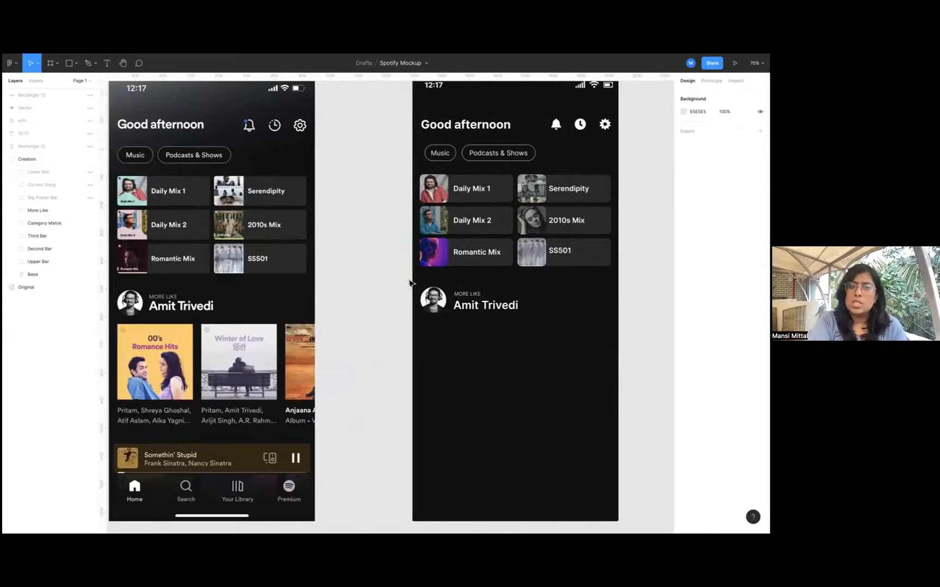
mouse_move(404, 273)
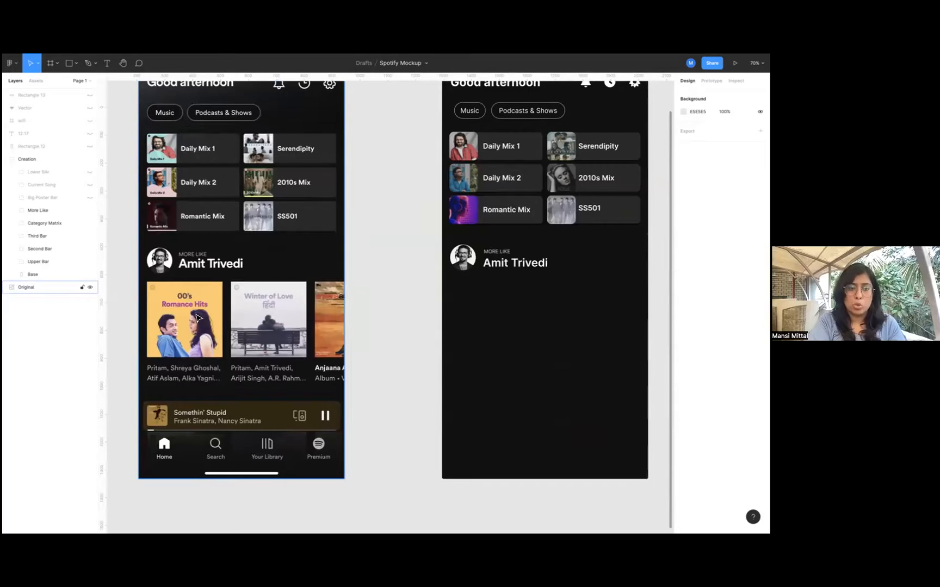
mouse_move(189, 362)
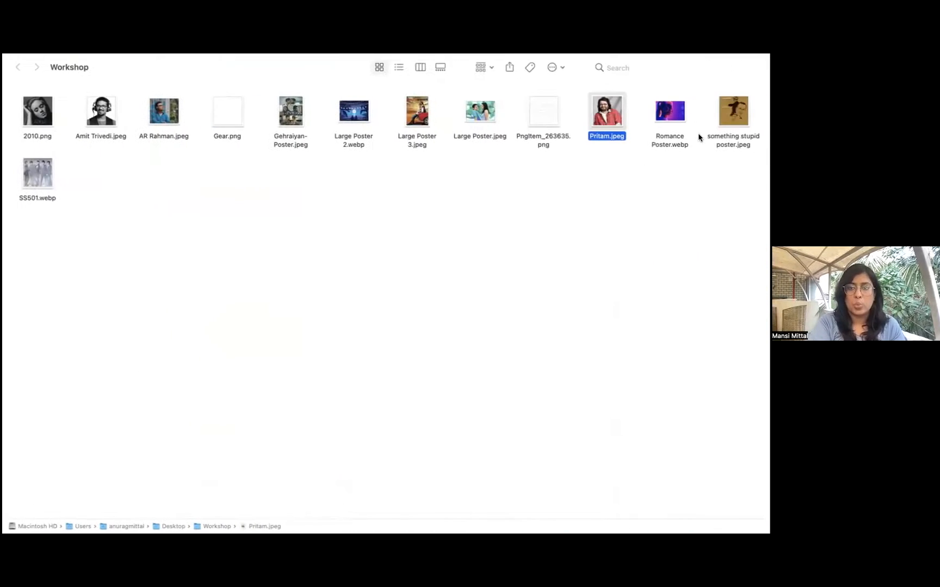
mouse_move(443, 116)
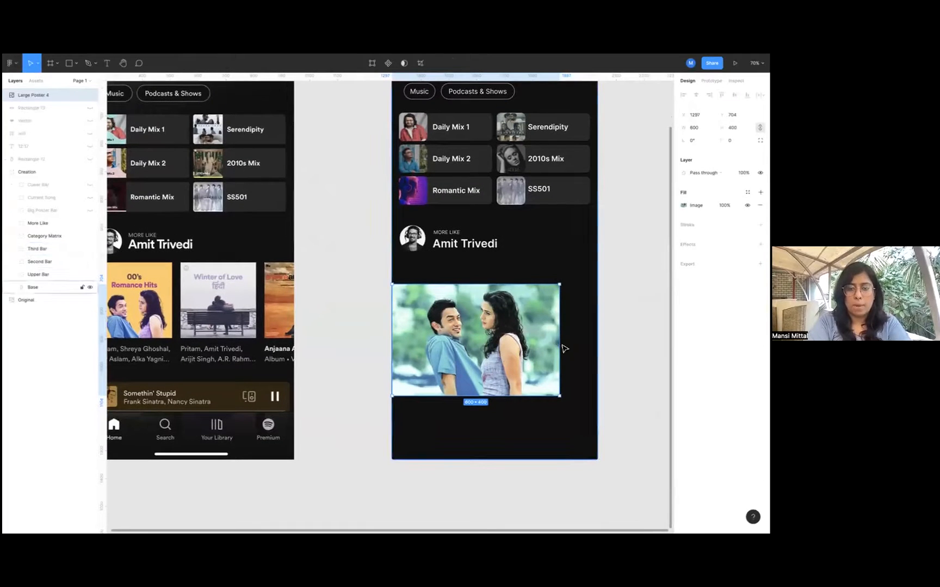
Trim the couple's poster from both sides and shrink it to a small square cover.
drag(559, 340, 551, 344)
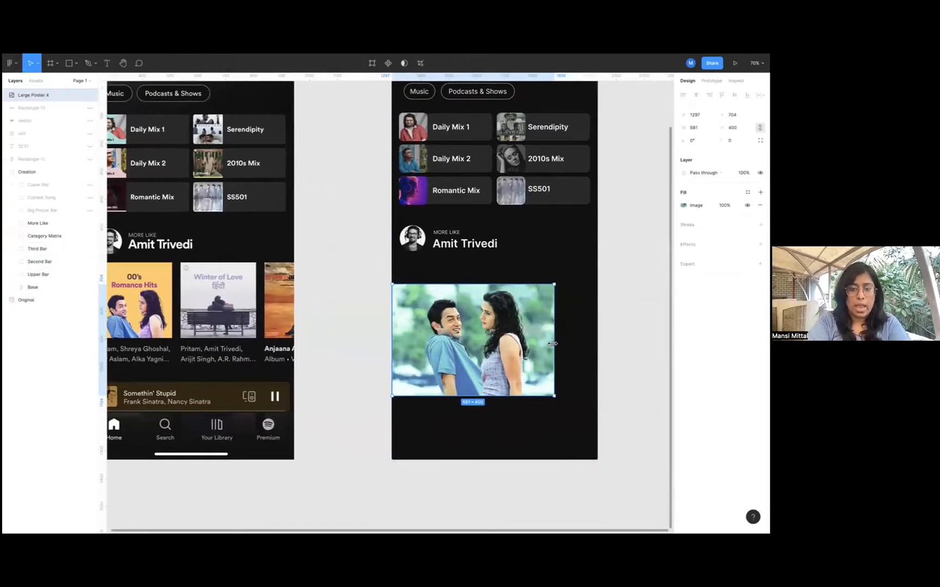
drag(552, 343, 537, 343)
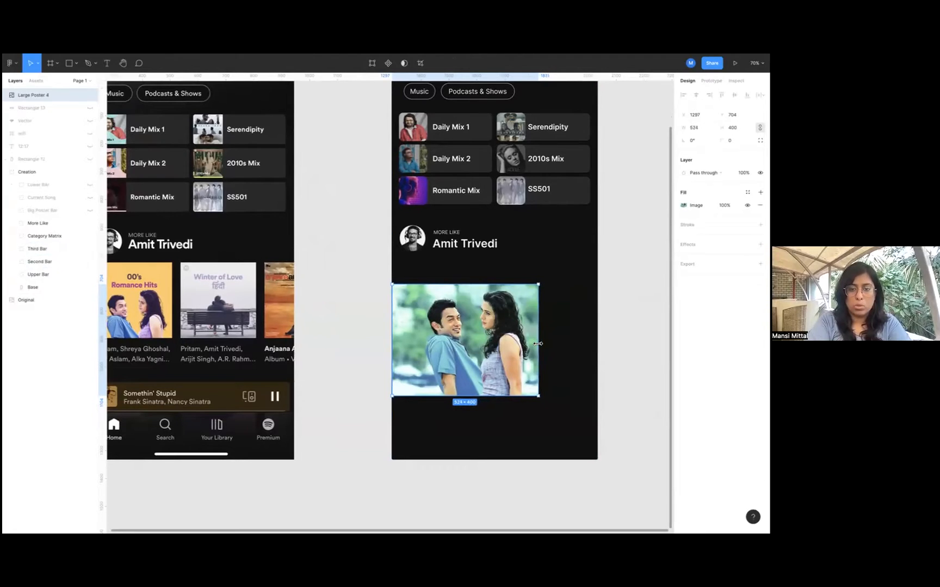
drag(393, 340, 413, 342)
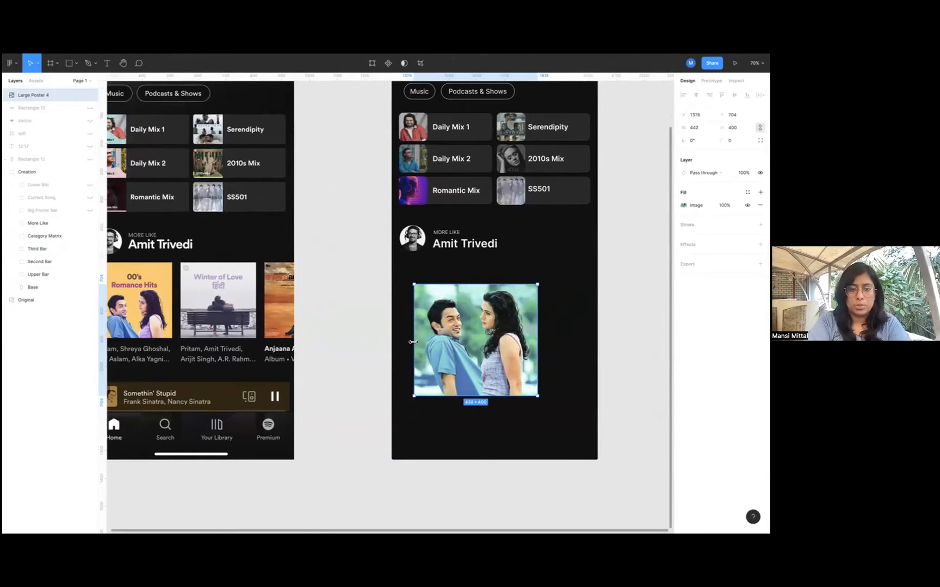
drag(413, 342, 415, 341)
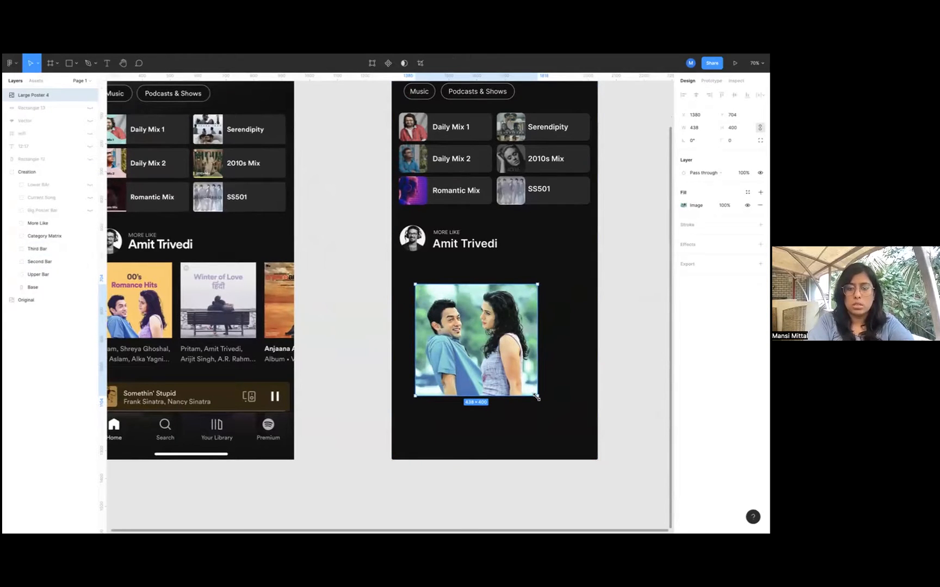
drag(536, 396, 513, 376)
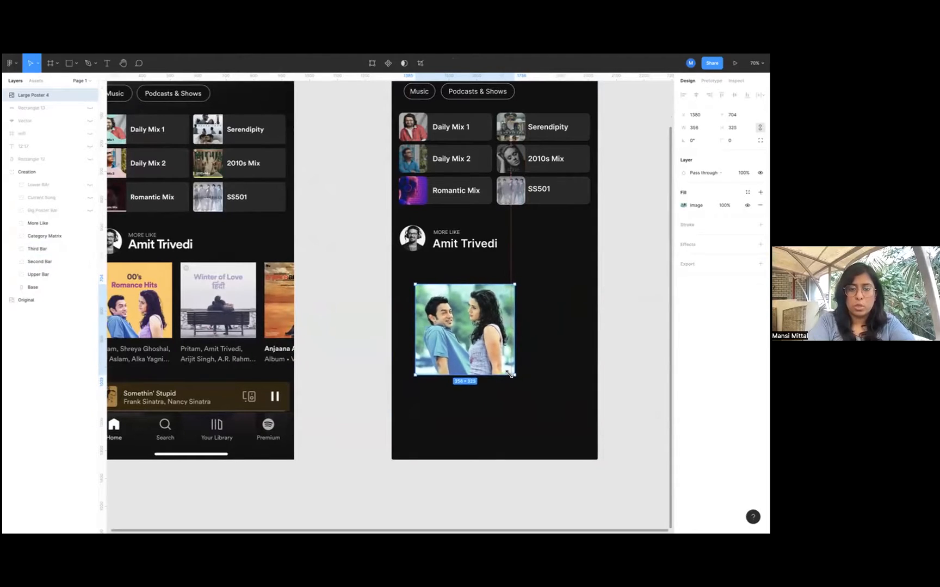
drag(514, 377, 493, 353)
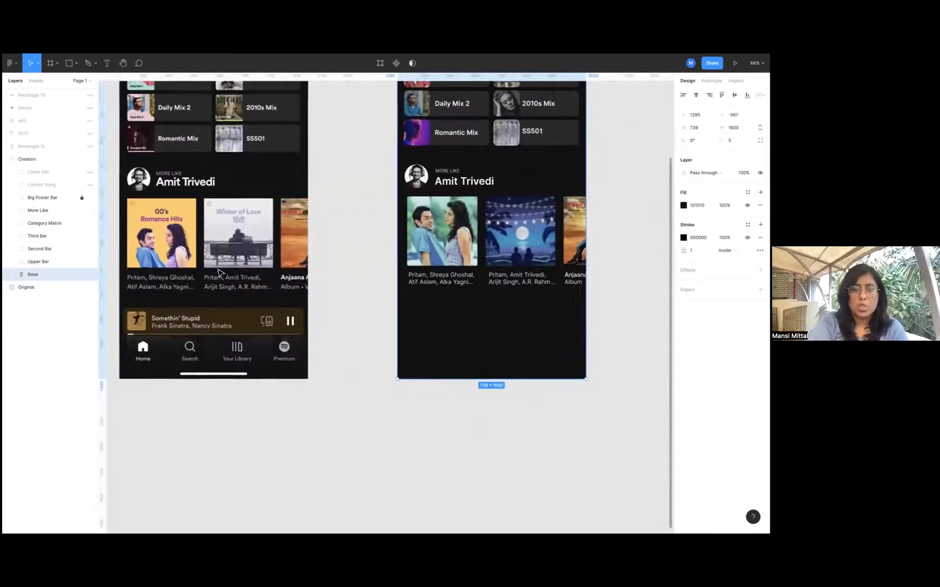
Draw a thin horizontal line beneath the poster row and give it a red stroke.
click(68, 63)
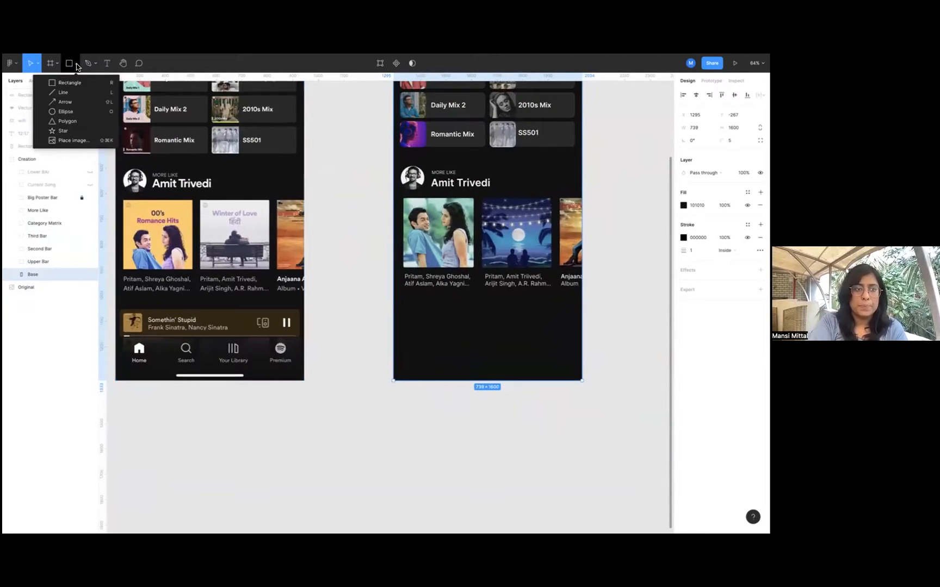
click(63, 92)
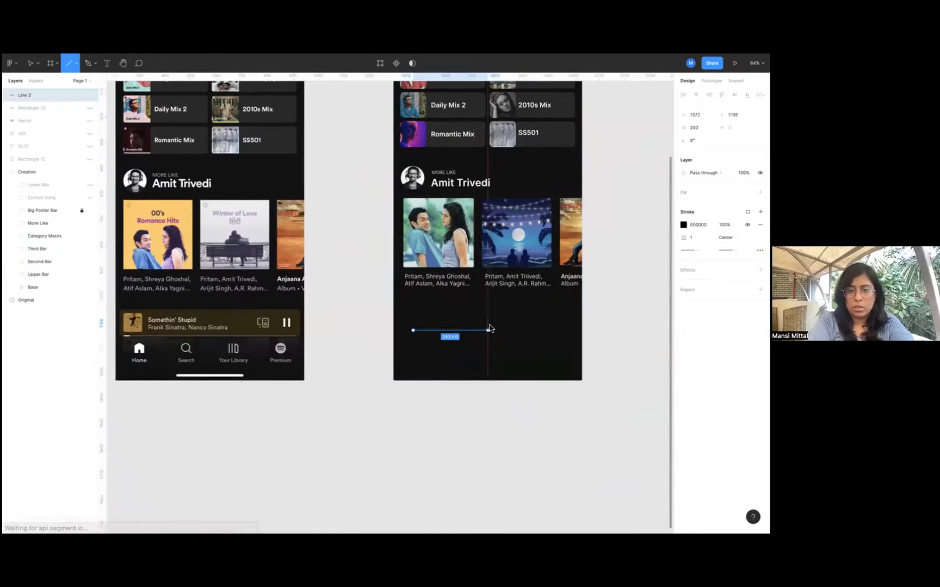
drag(486, 329, 559, 330)
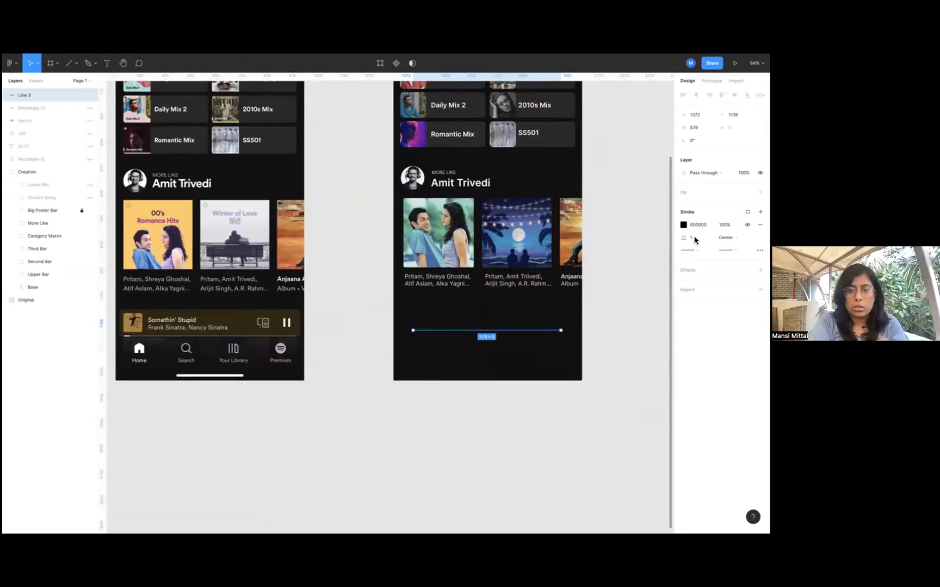
click(694, 238)
text(4)
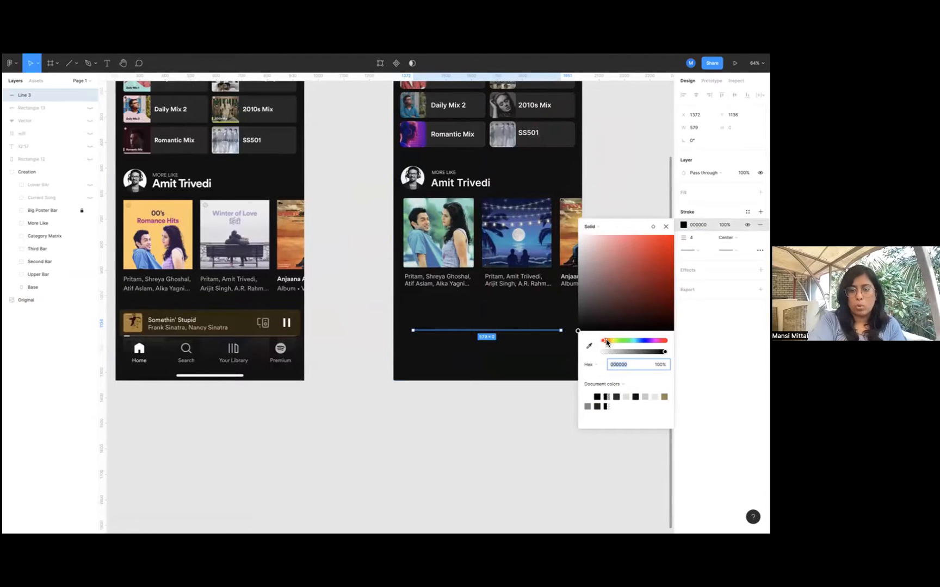
click(590, 345)
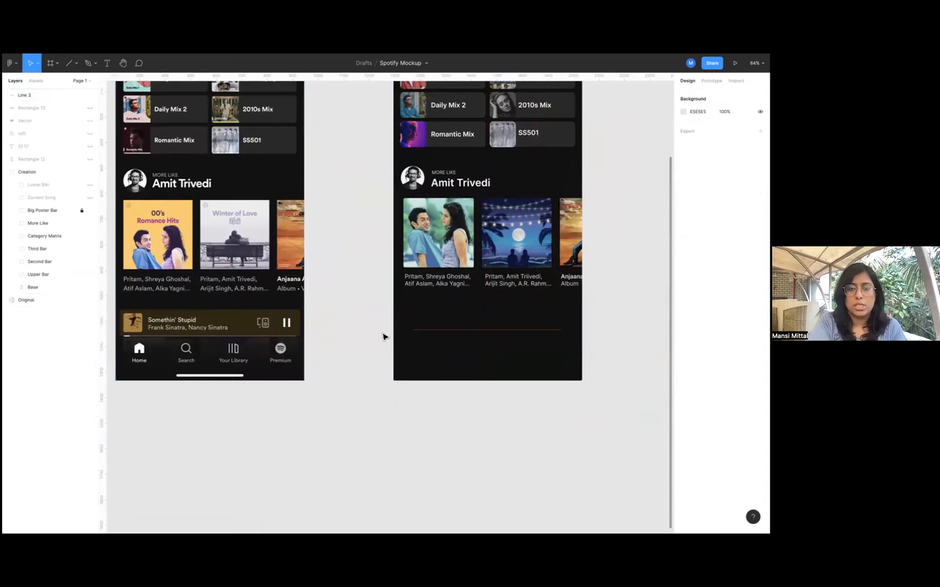
click(26, 94)
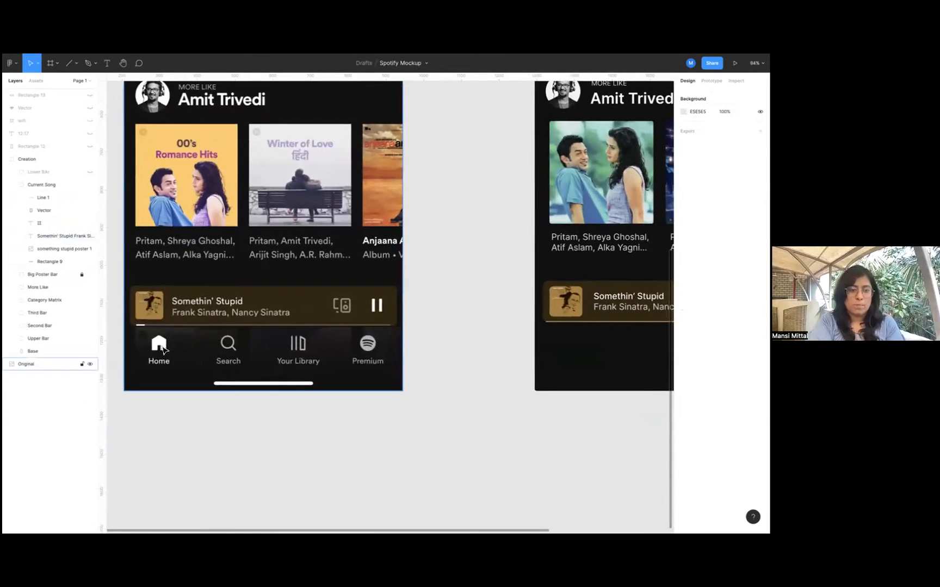
mouse_move(231, 392)
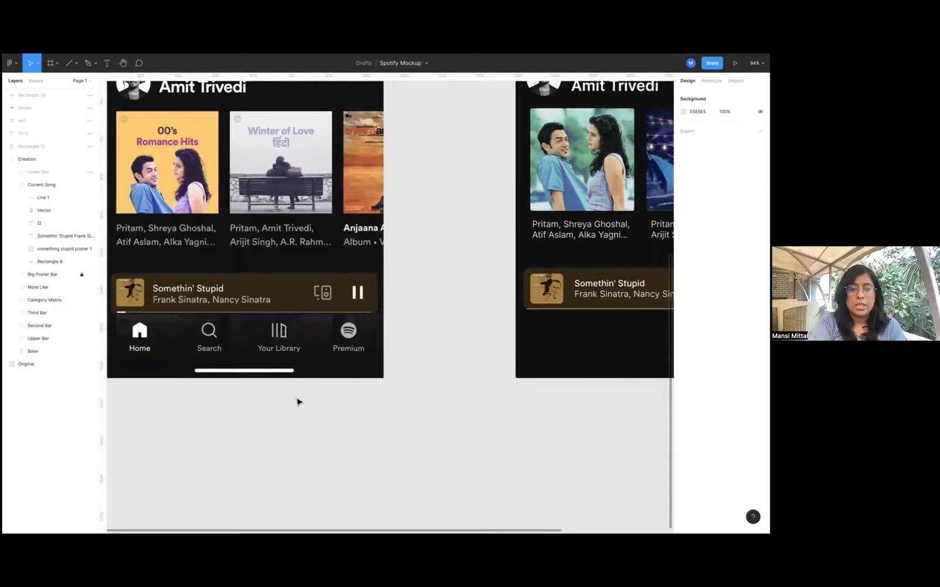
Scroll down the canvas to the area for the Somethin' Stupid current-song bar.
scroll(down, 3)
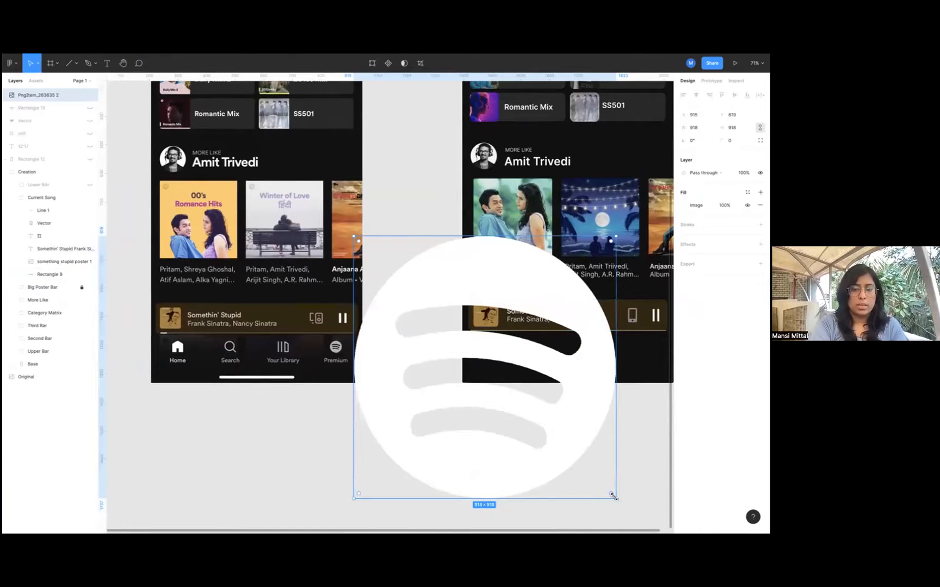
Shrink the Spotify logo image to icon size and set its layer opacity to 80%.
drag(613, 496, 422, 321)
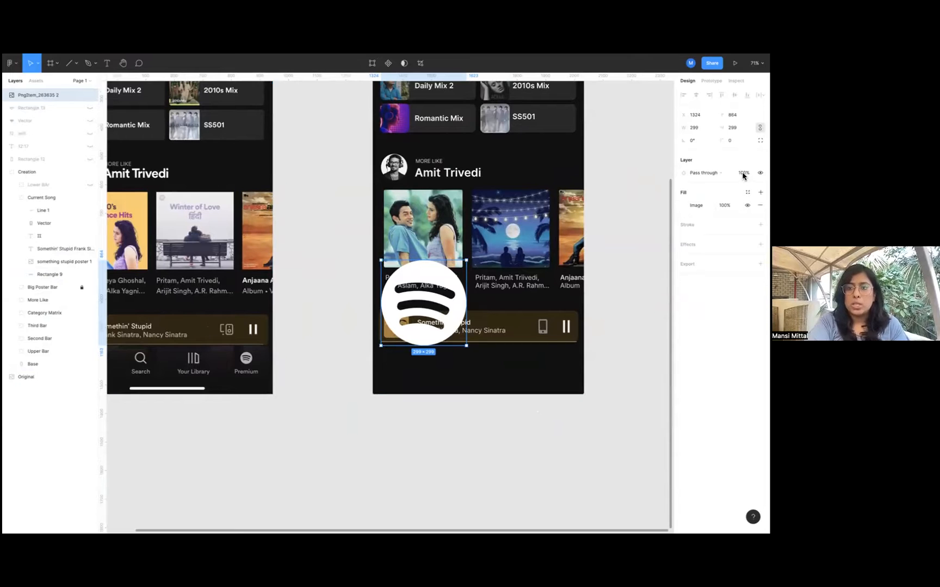
click(743, 172)
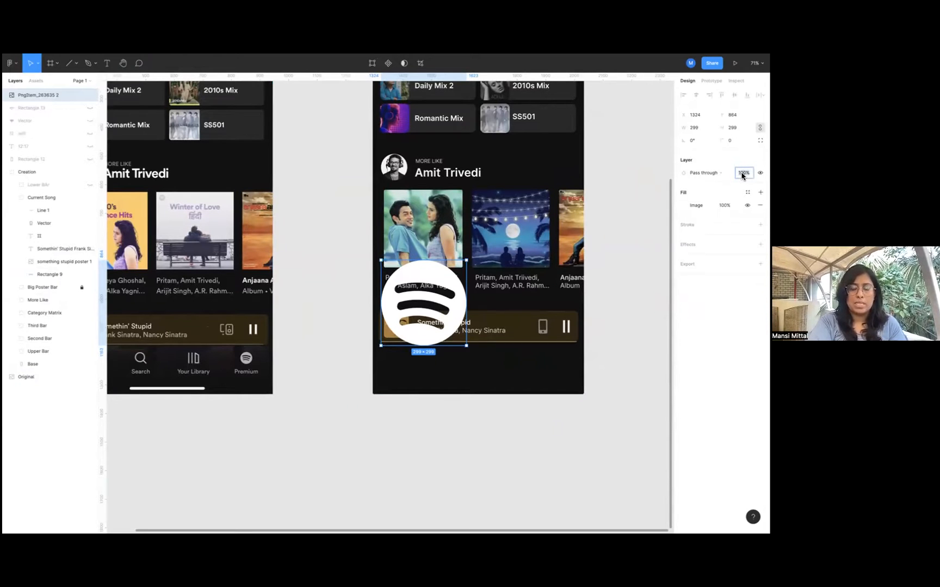
text(80)
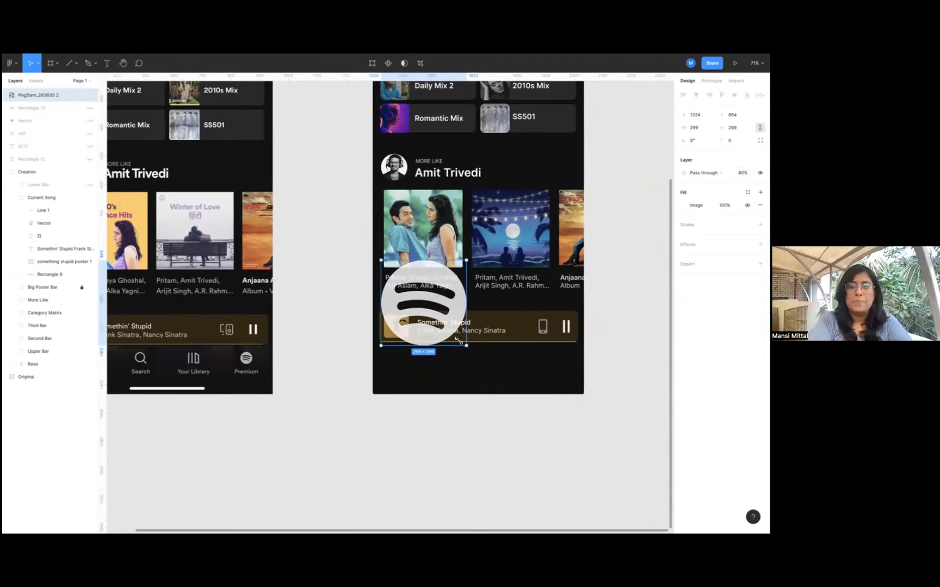
drag(466, 348, 437, 330)
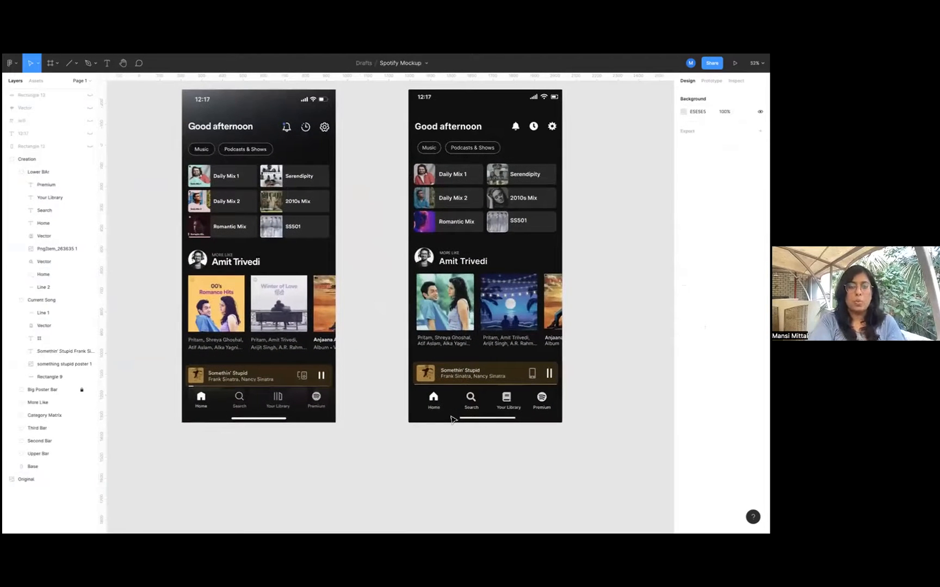
mouse_move(111, 267)
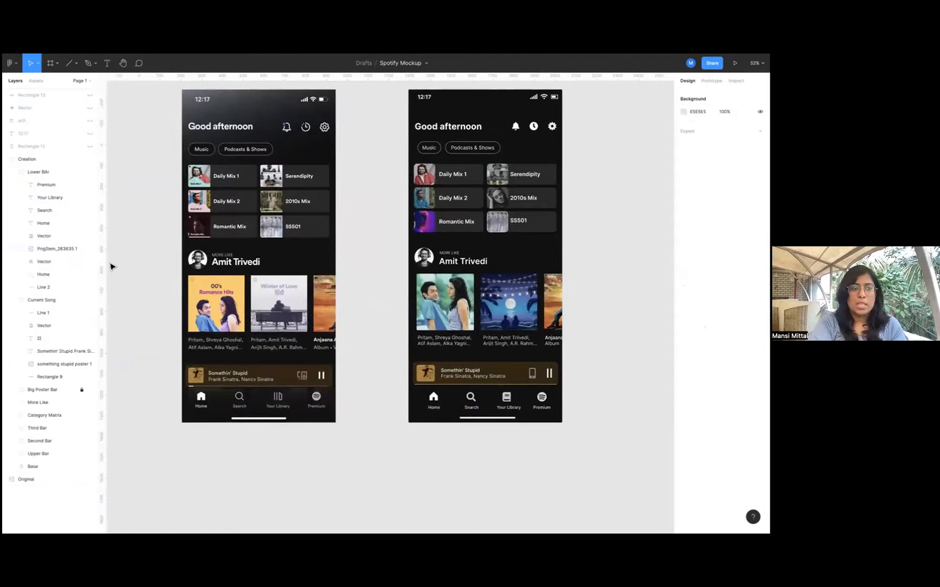
Select the Lower BAr group in the Layers panel and collapse its contents.
click(38, 172)
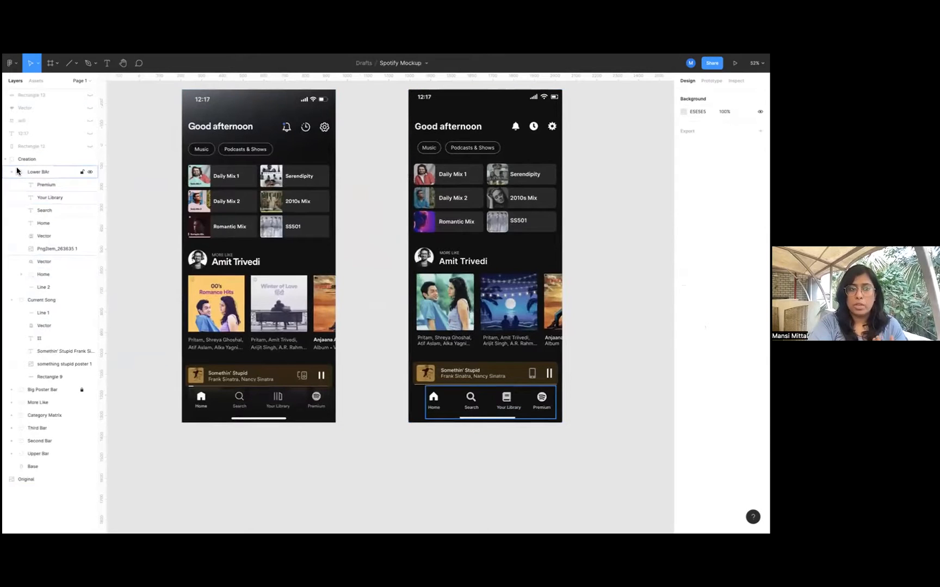
click(12, 172)
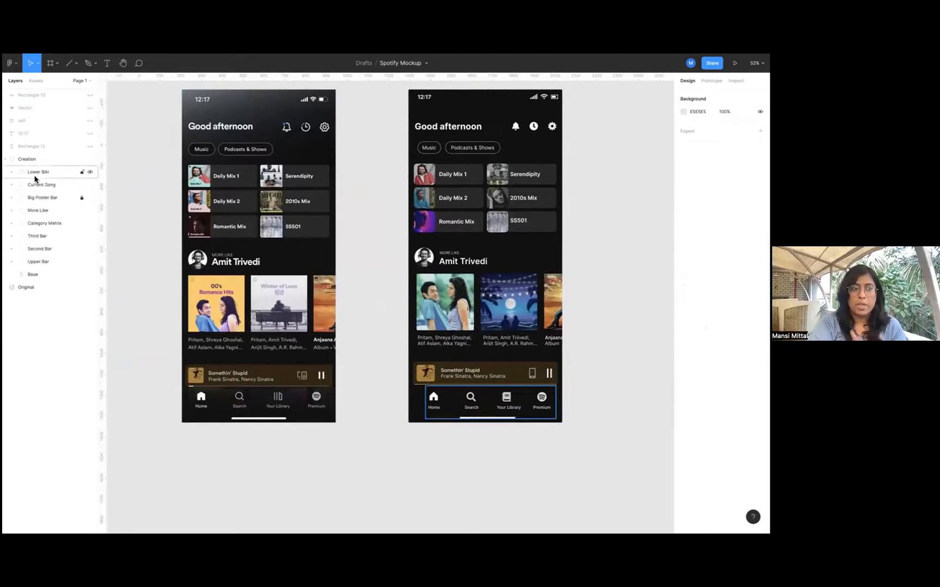